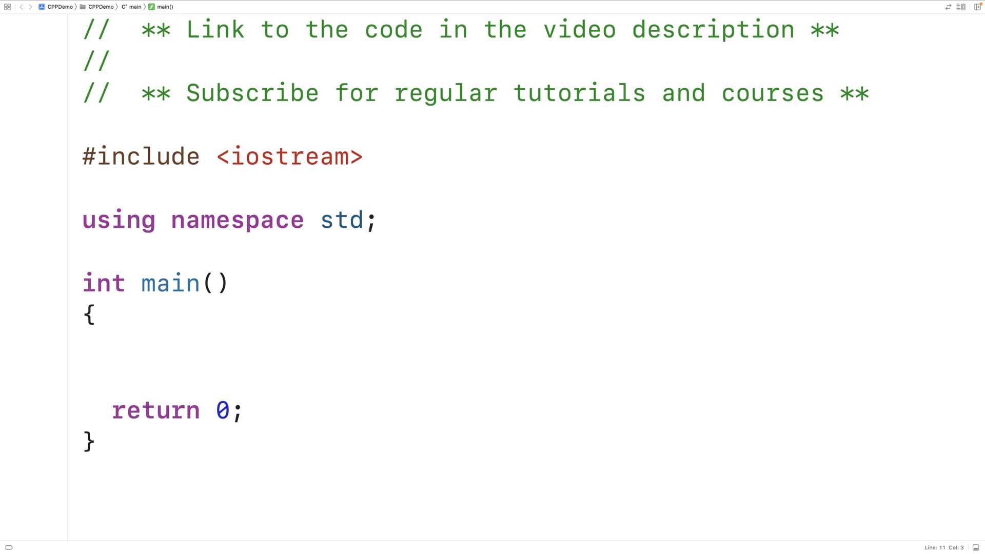
- Add #include <vector> below the iostream include
click(112, 349)
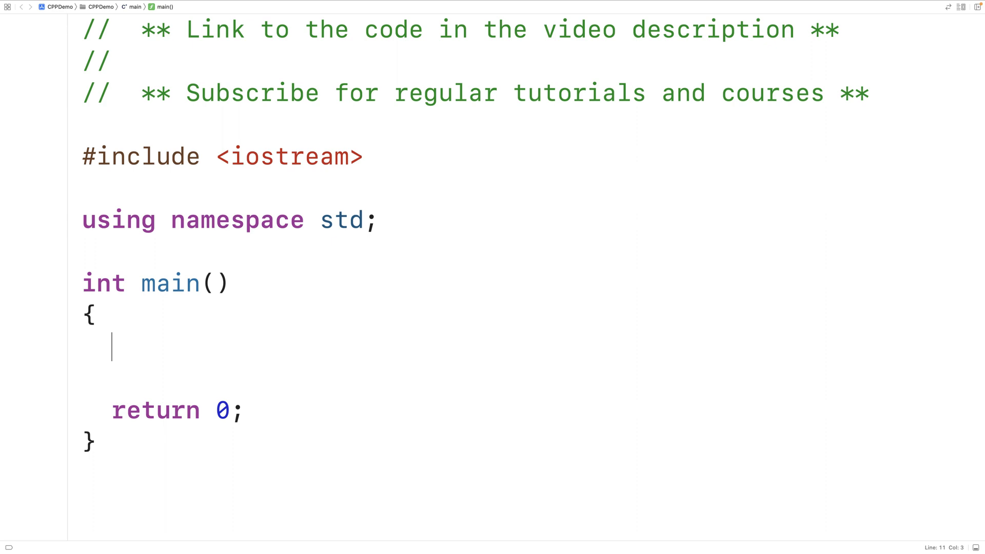
click(84, 188)
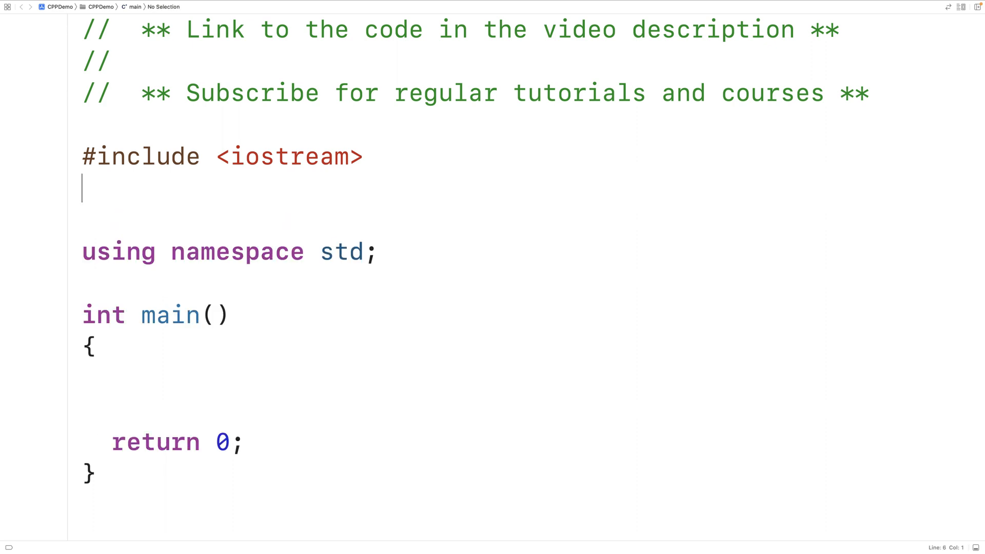
text(#include <ve)
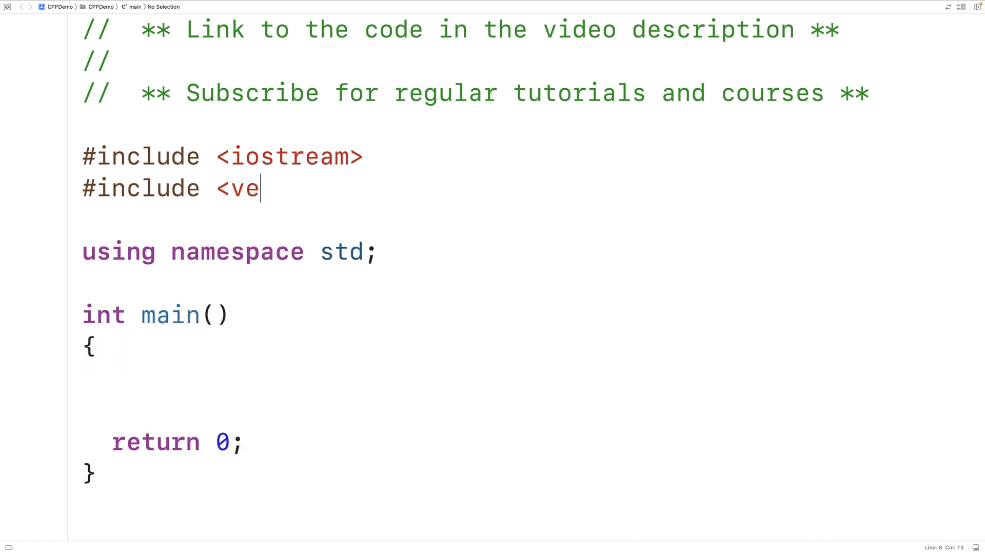
text(ctor>)
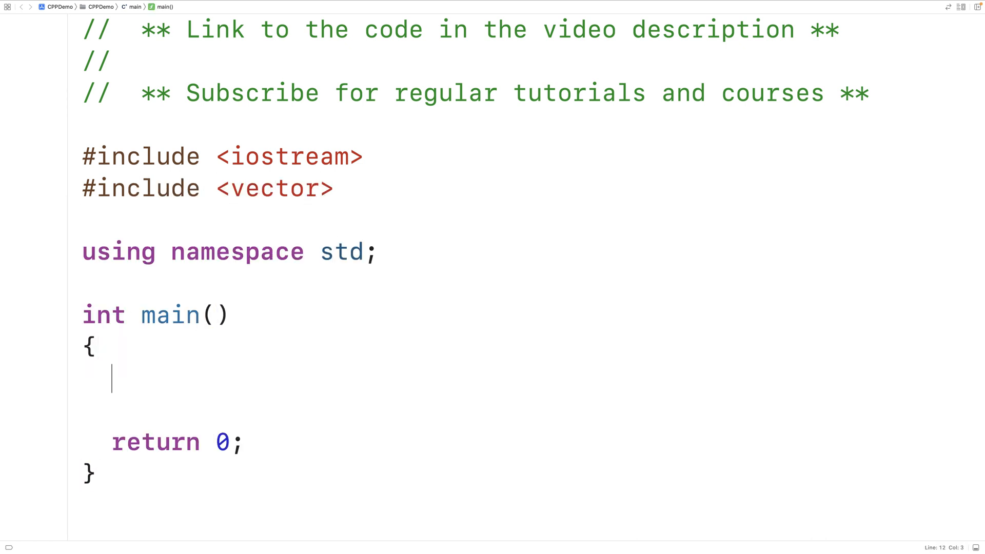
- Print "Number of Elements: ", declare int total = 0, and read total with cin
text(co)
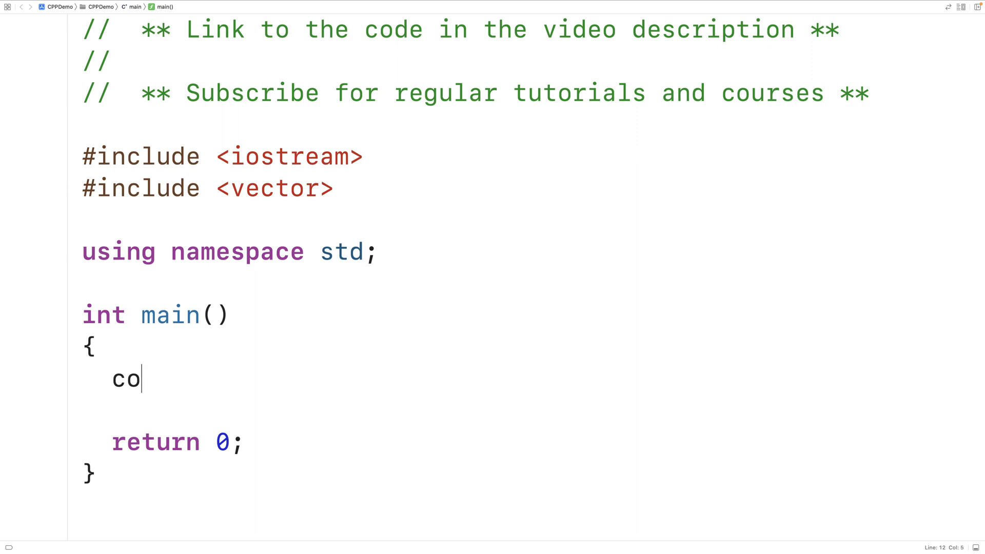
text(ut << ")
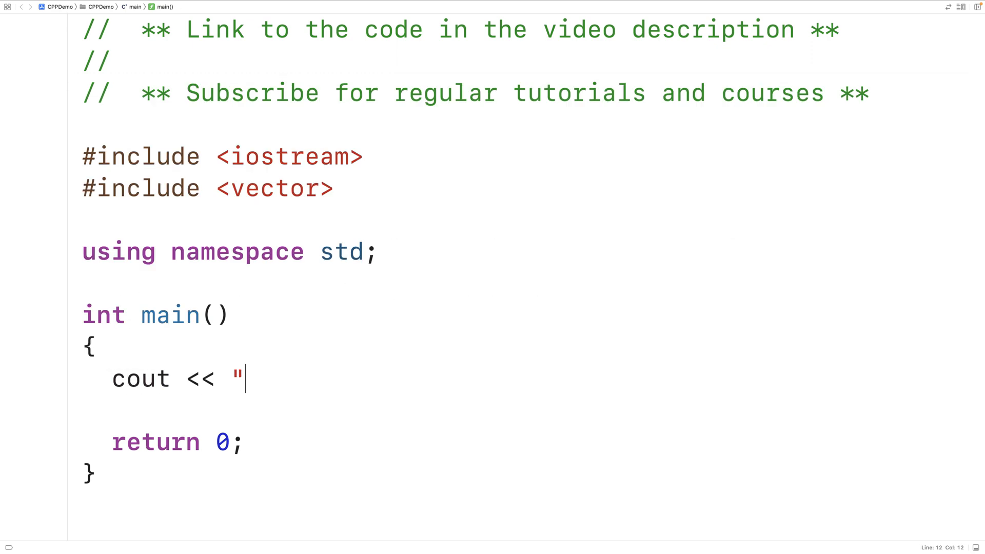
text(Number of)
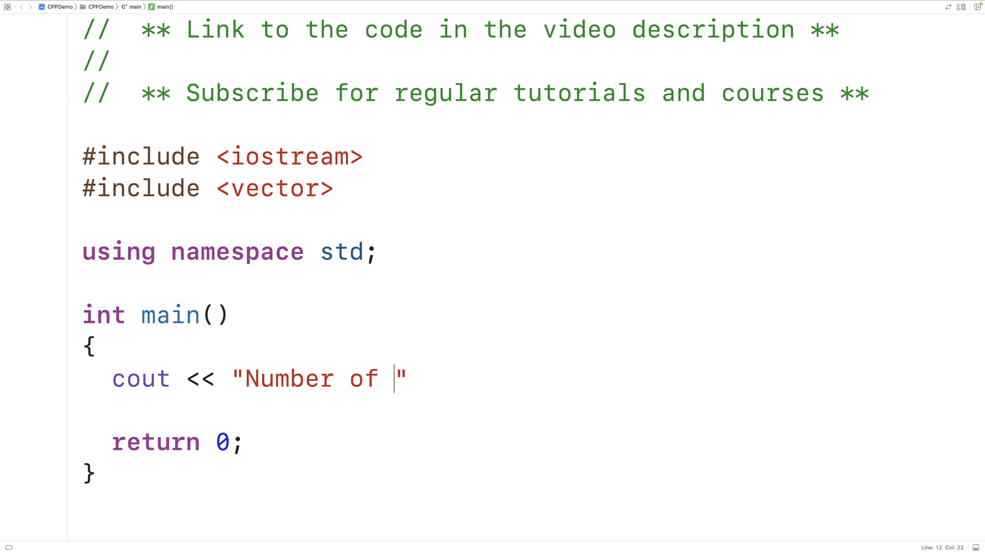
text(Elements:)
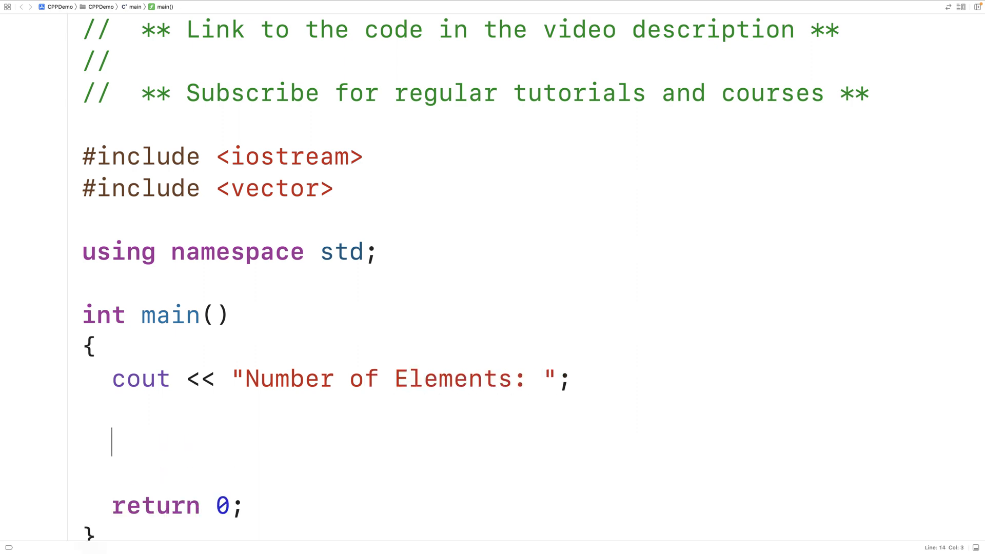
text(int total)
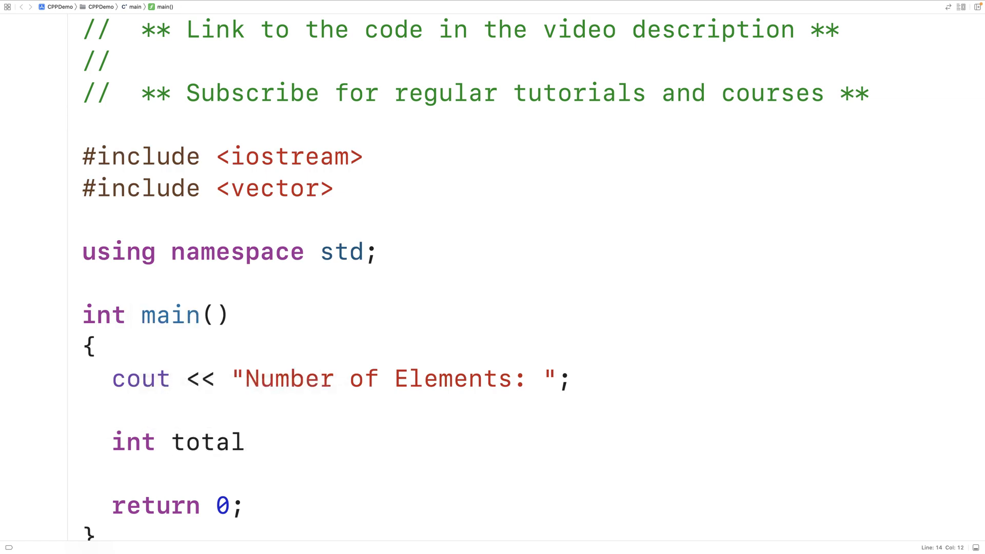
text(= 0;)
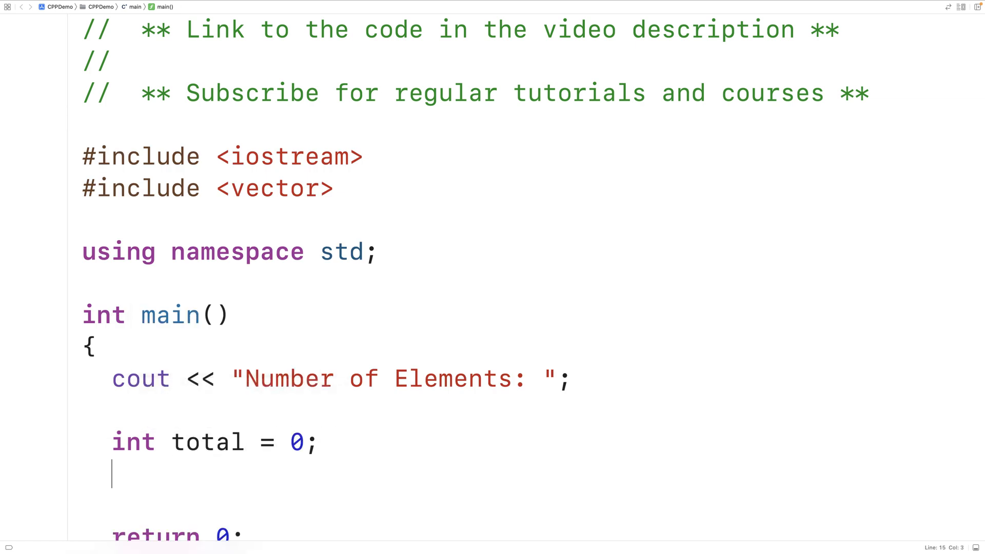
text(cin >>)
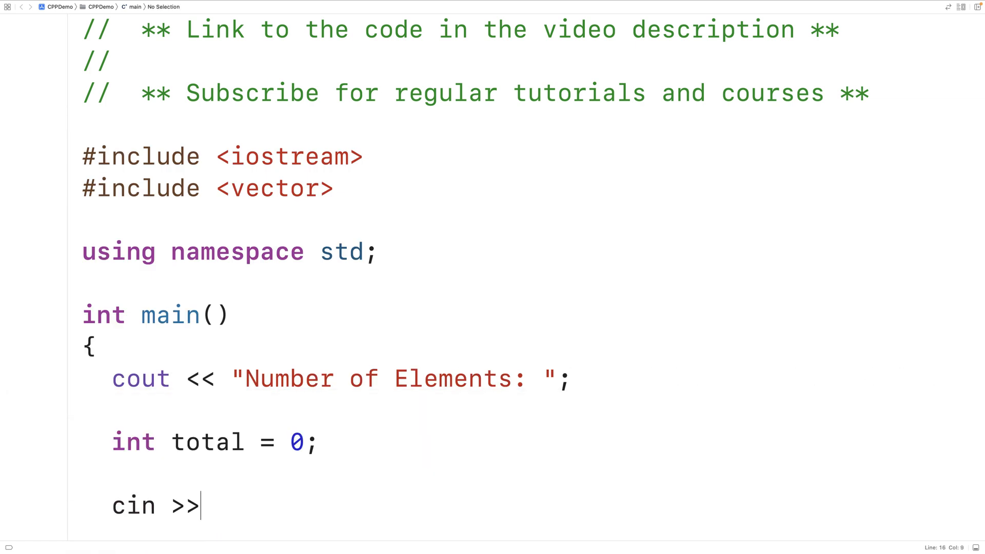
text(total;)
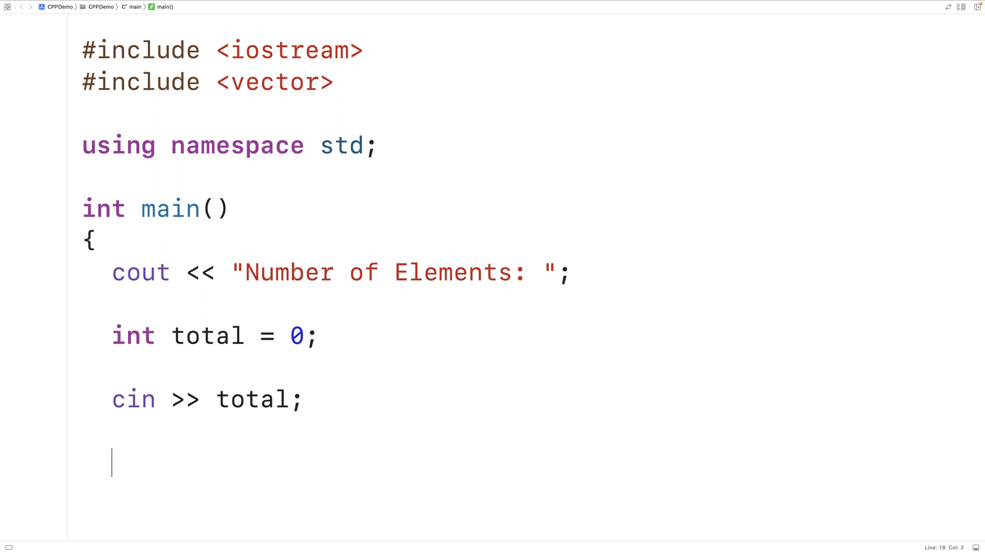
- Declare vector<int> data(total); below the cin >> total line
text(vector<)
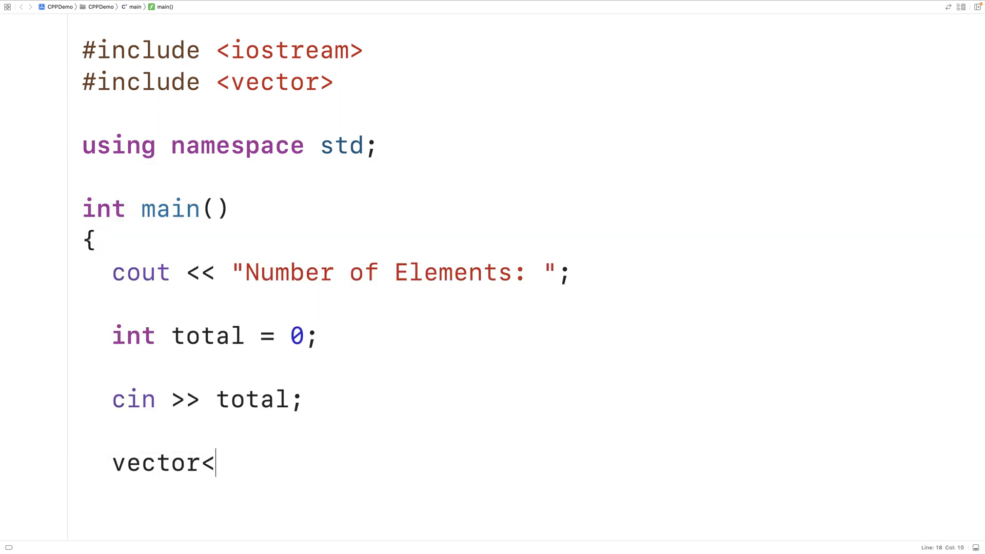
text(int>)
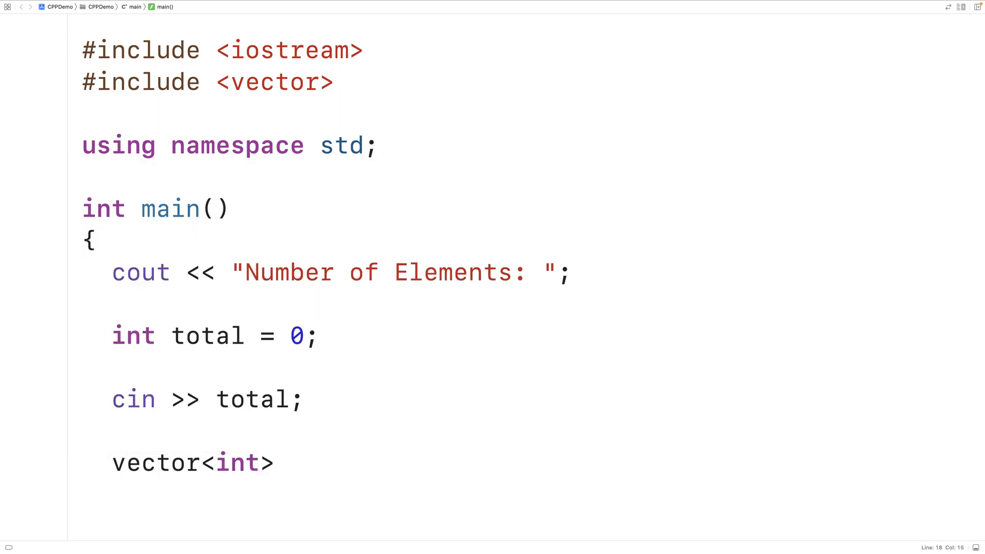
text(data(total)
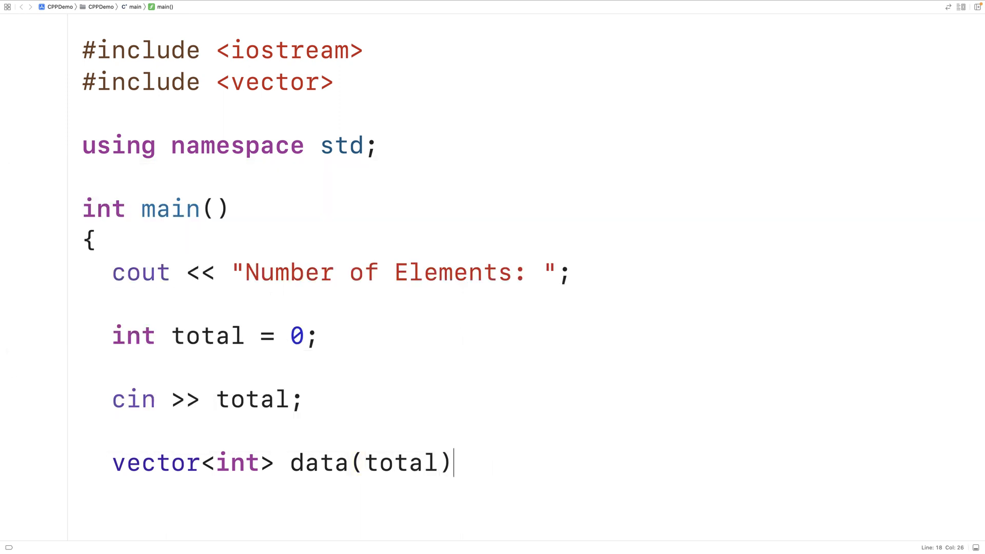
text(;)
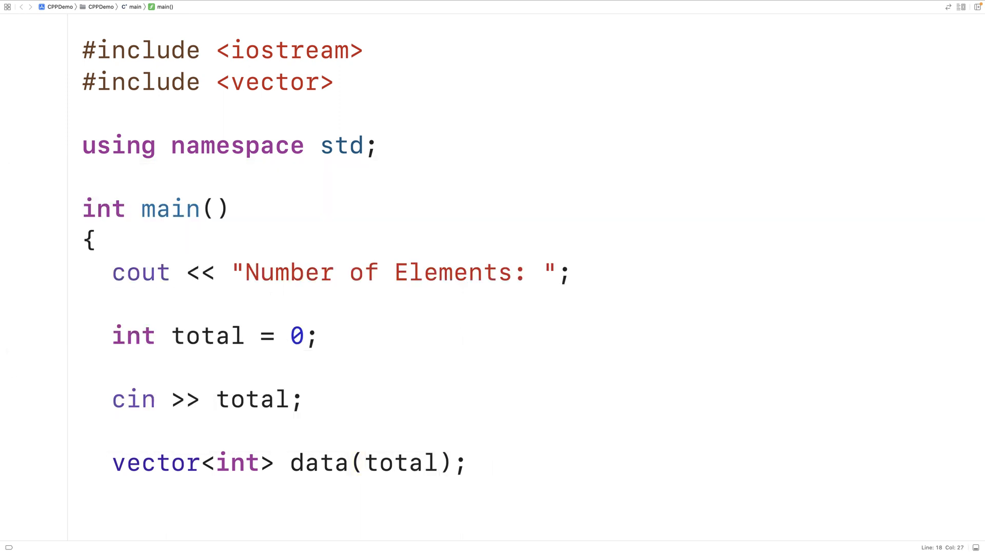
click(467, 463)
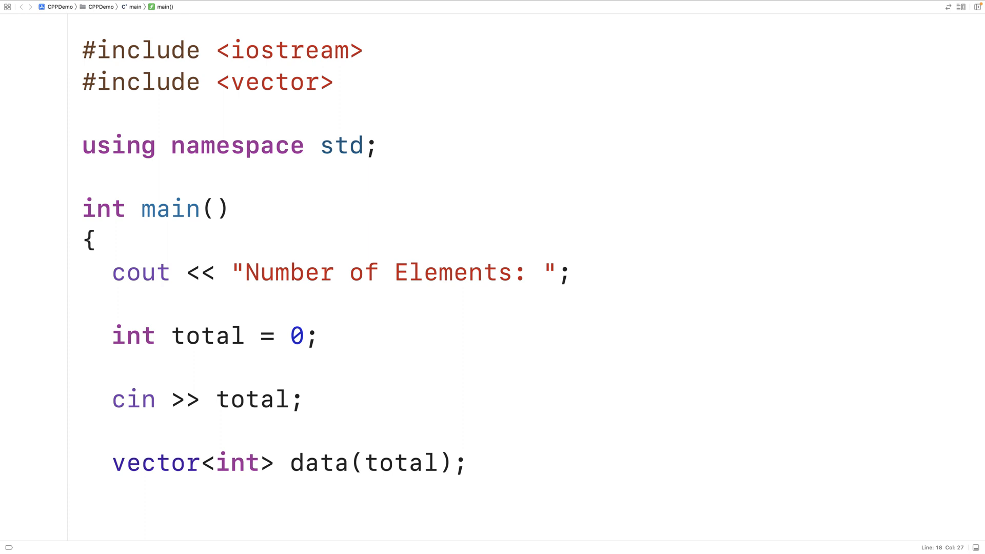
- Write a for loop header with int i = 0 and i < total
text(for ()
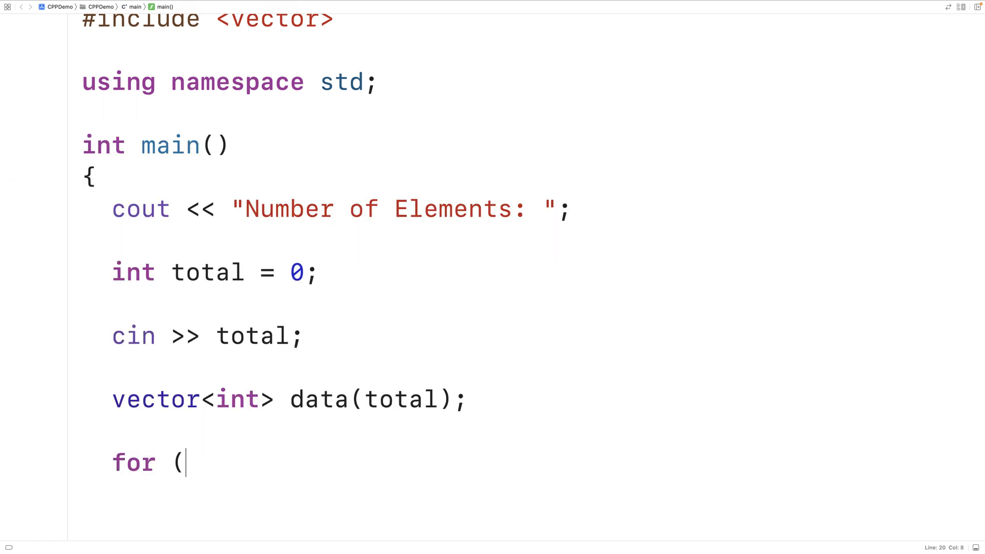
text(int i =)
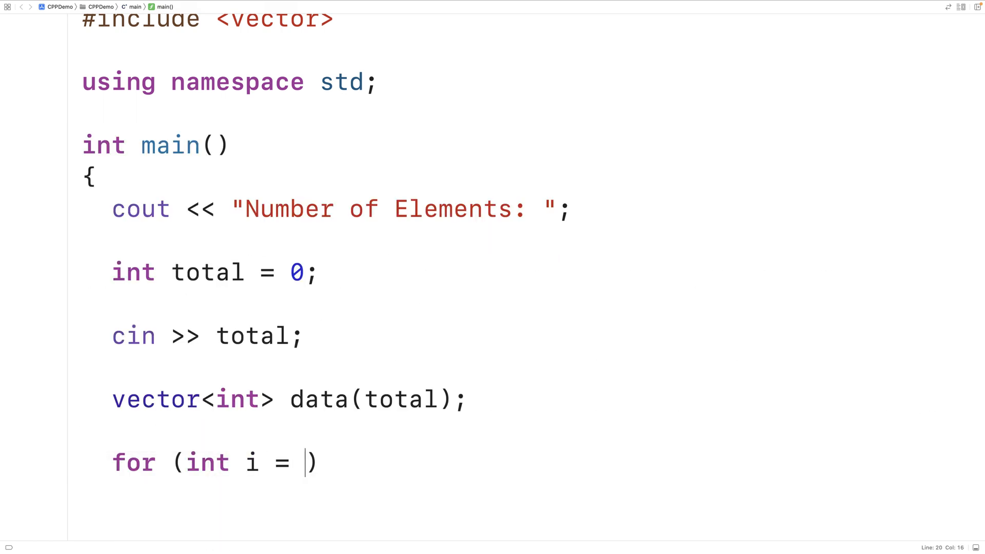
text(0; i < o)
text({)
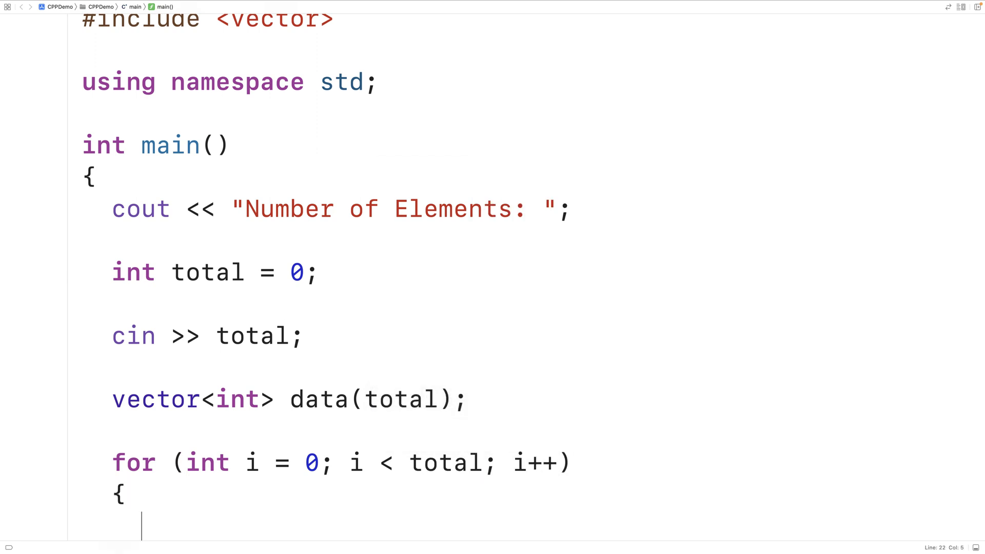
scroll(down, 3)
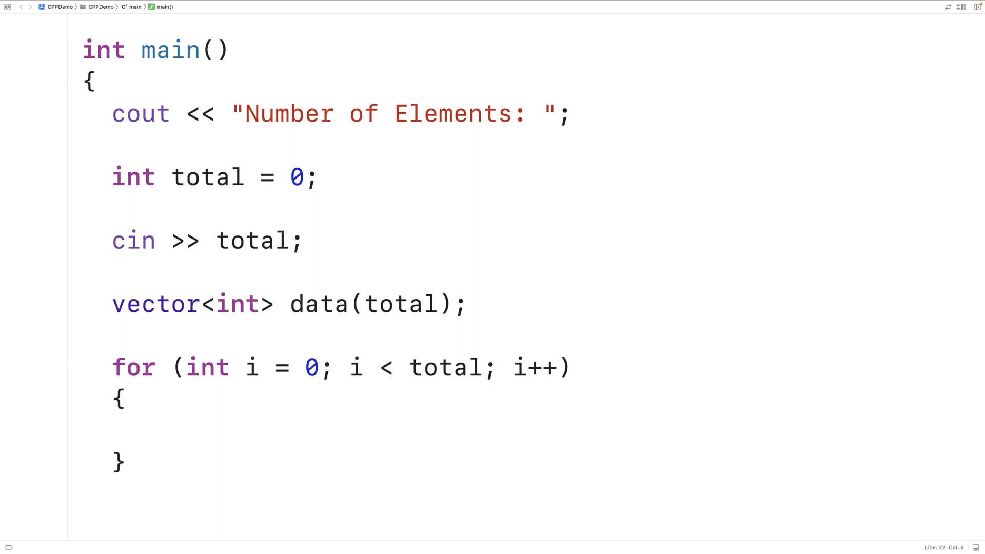
- In the loop, print "Element i: " and read the value into data[i]
text(cout << "Eke")
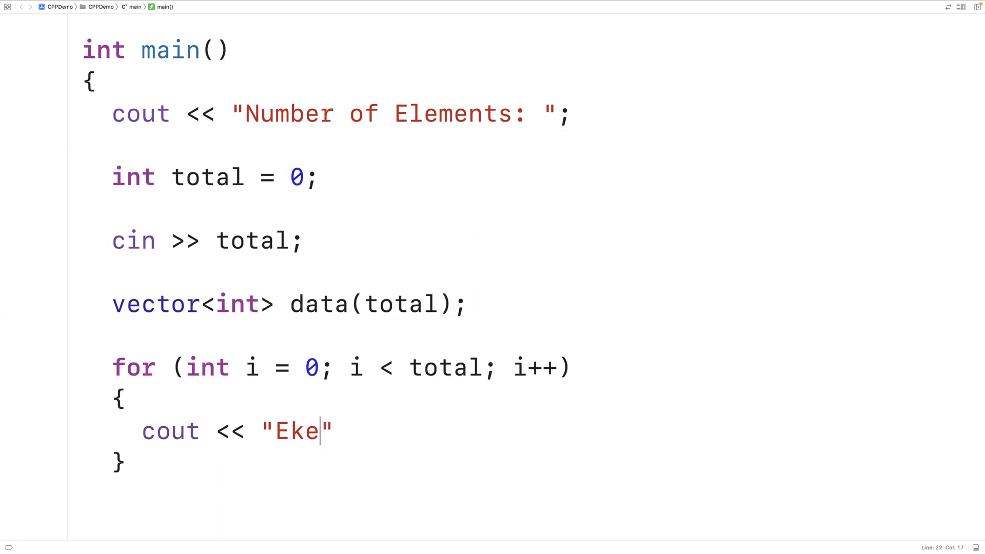
text(Element)
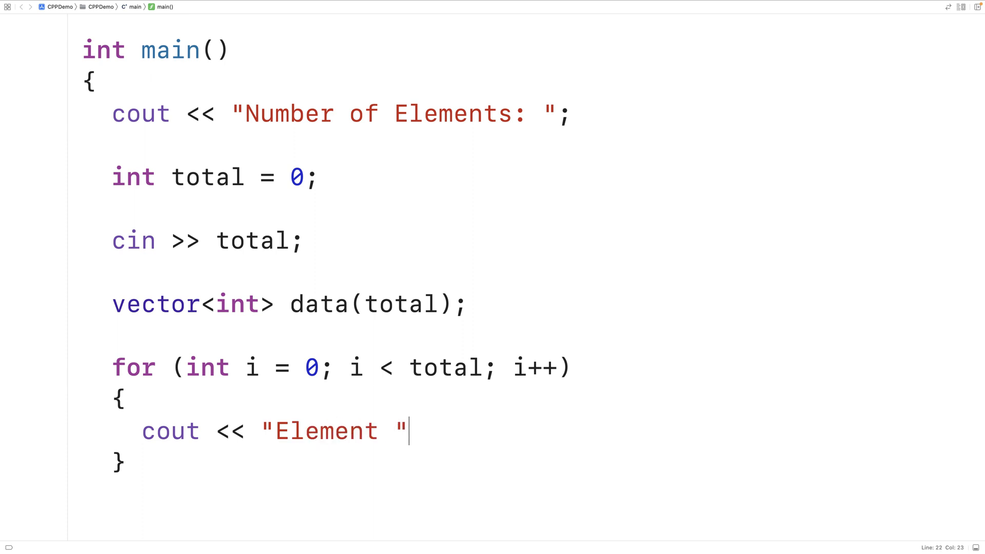
text(<< i)
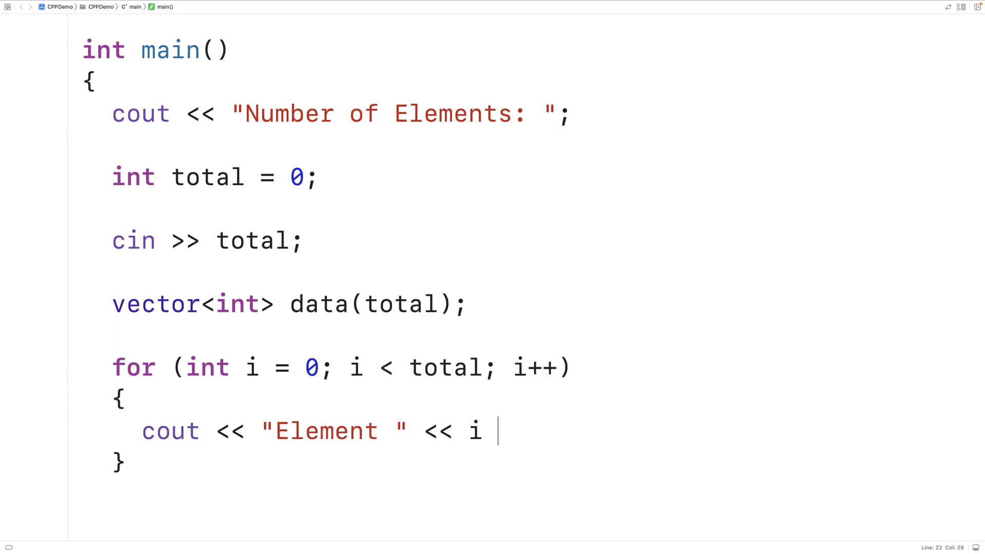
text(<< ")
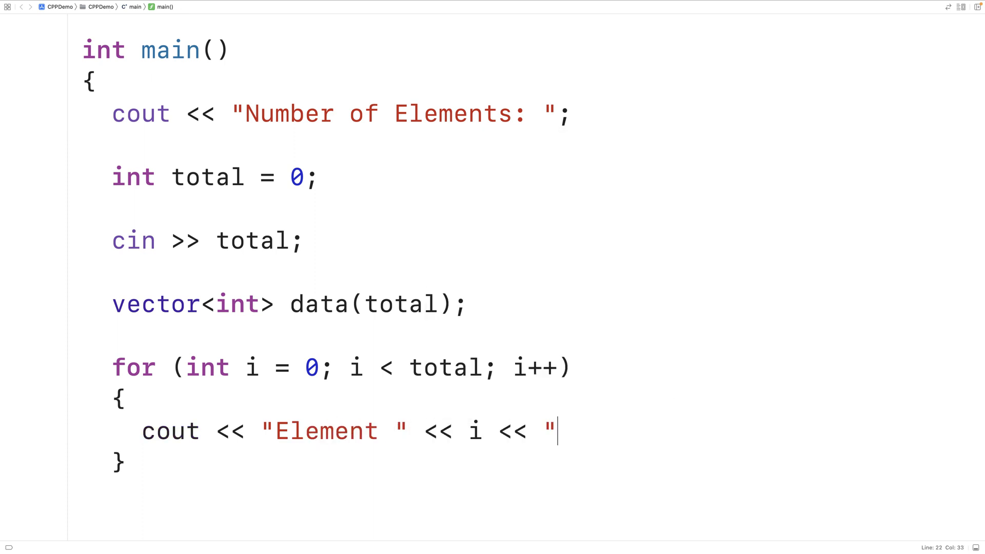
text(cin >>)
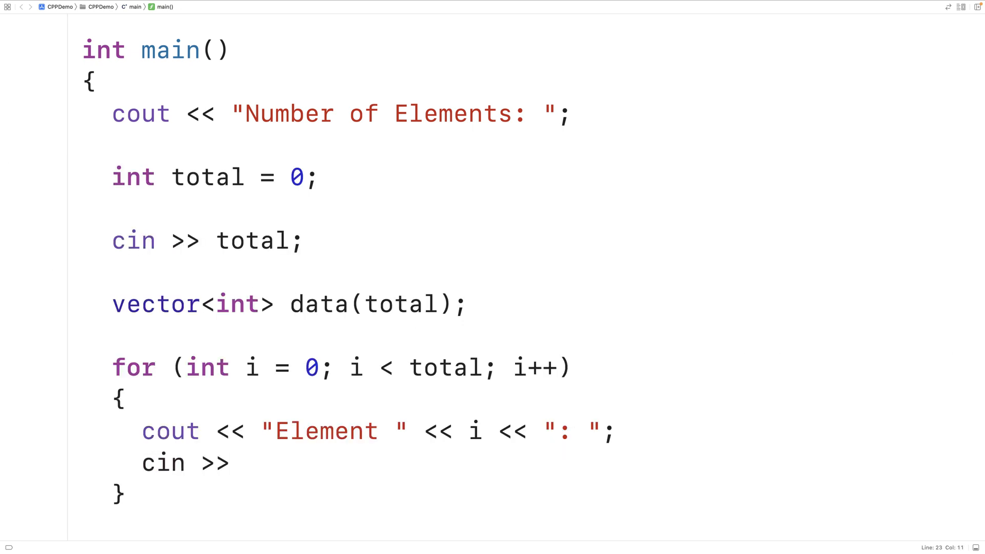
text(data[)
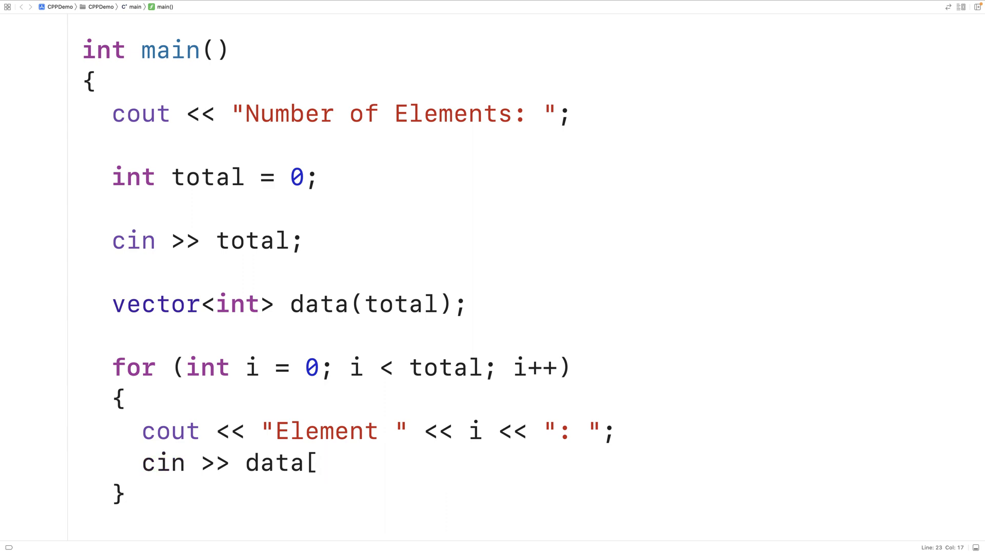
text(i];)
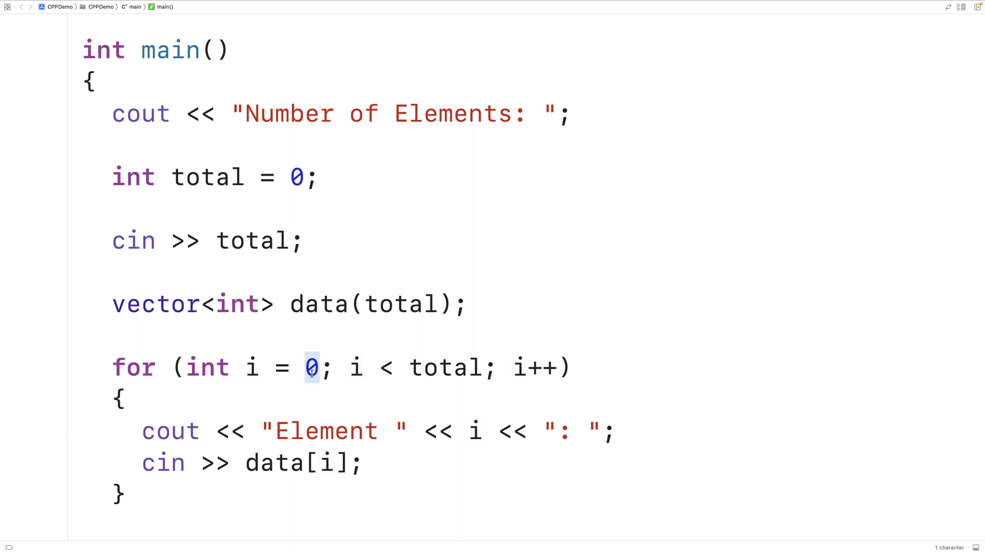
double_click(446, 367)
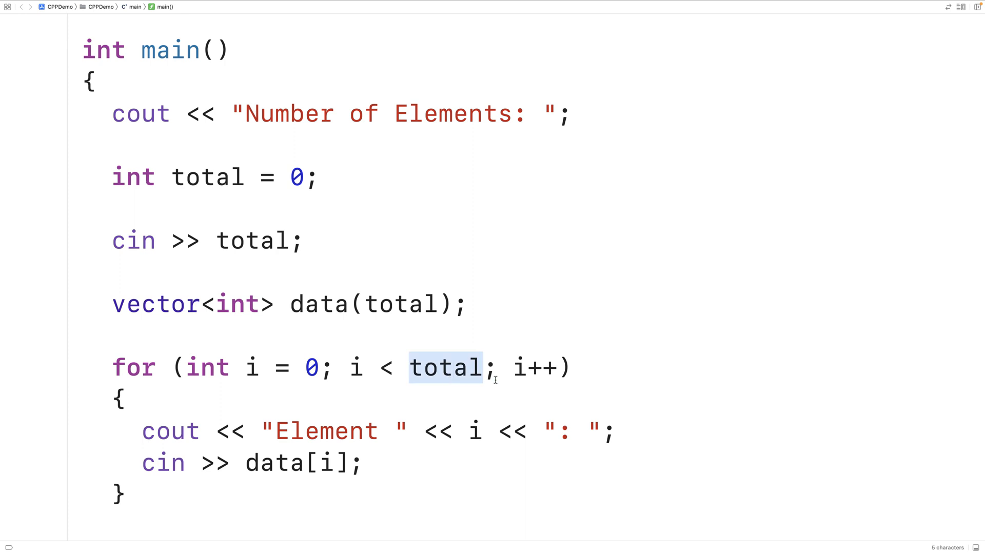
double_click(534, 367)
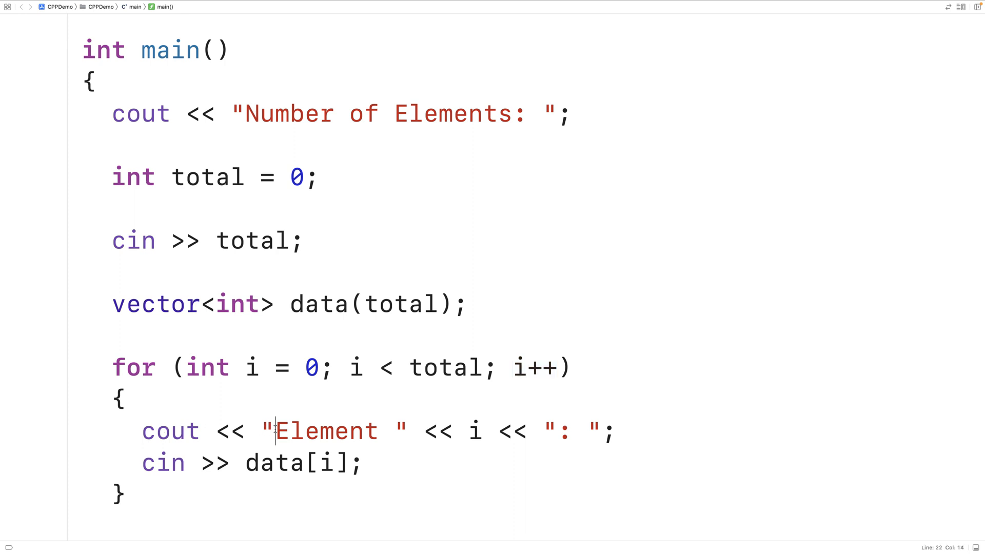
double_click(475, 430)
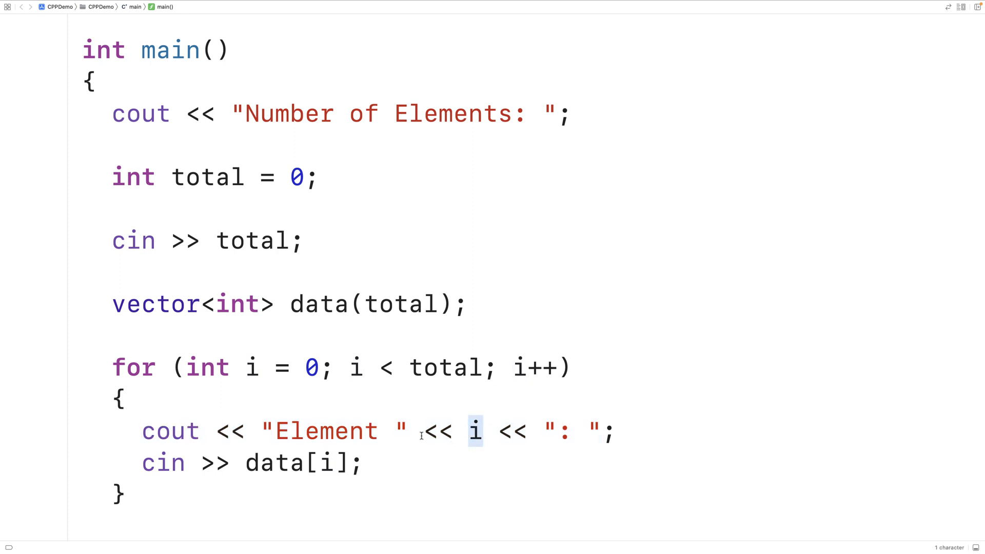
double_click(162, 462)
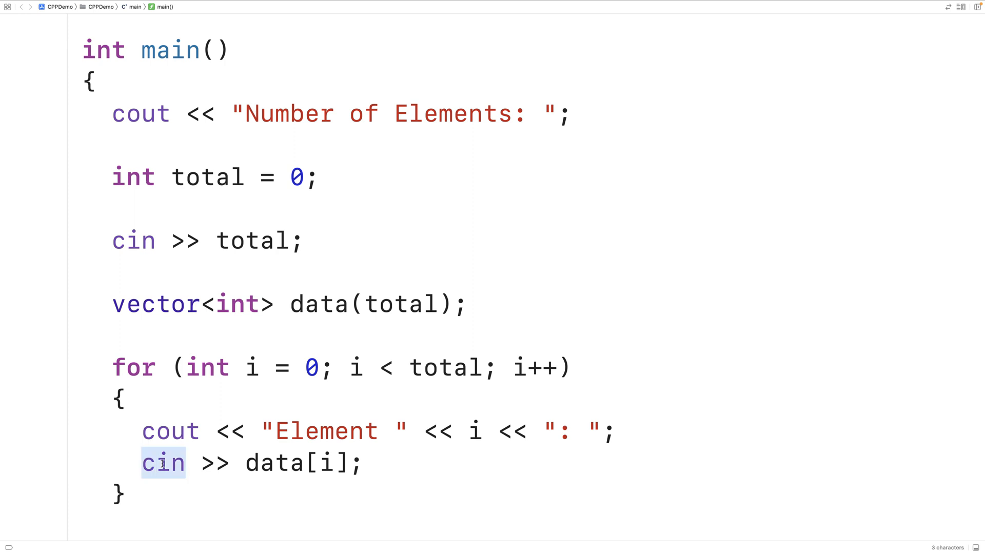
double_click(274, 462)
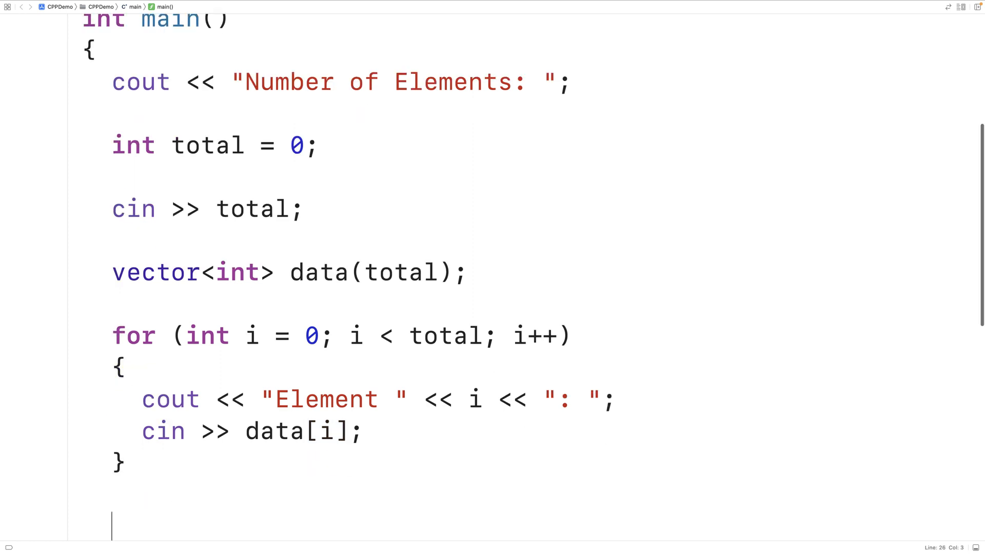
- Add for (auto elem : data) printing each elem followed by a space
text(for (auto x)
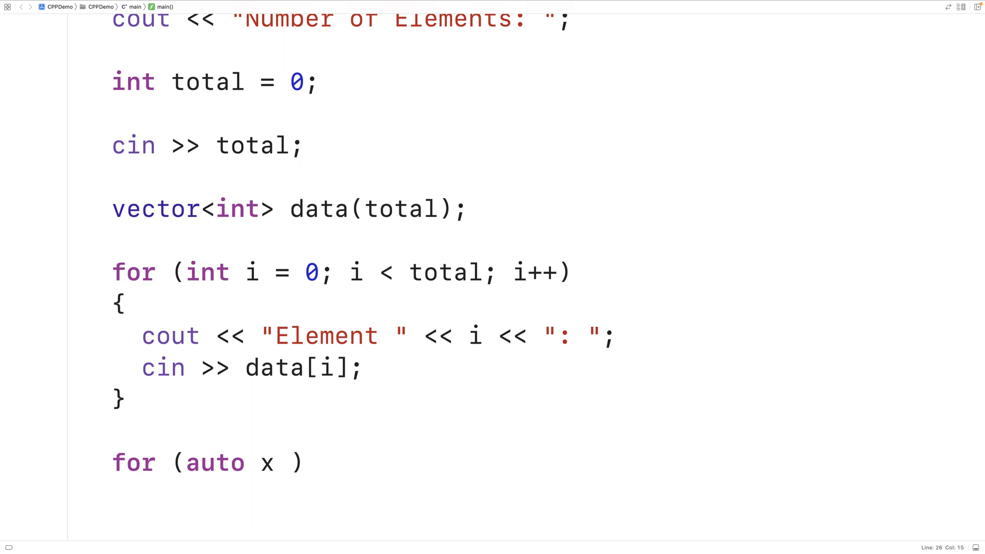
text(elem)
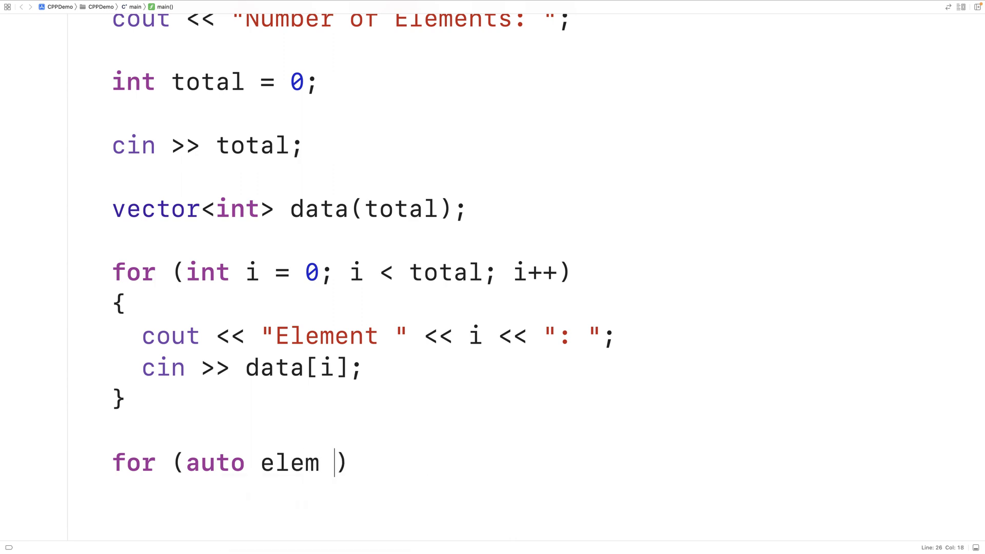
text(: data)
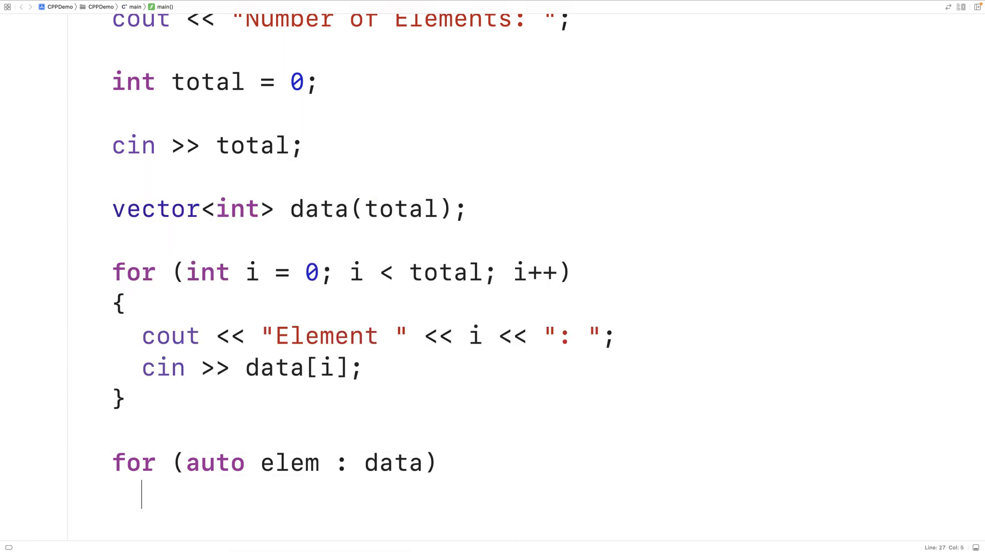
text(cout << elem)
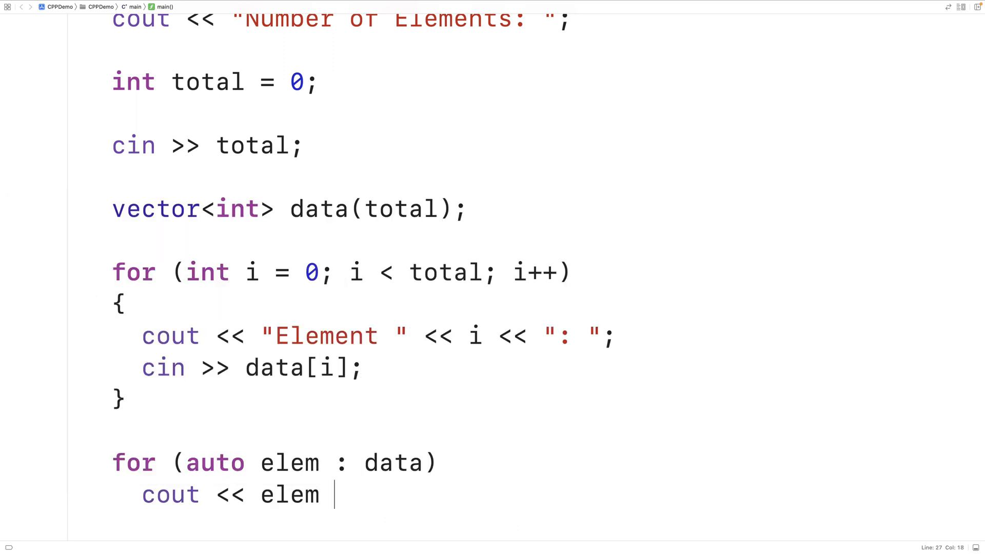
text(<< " ")
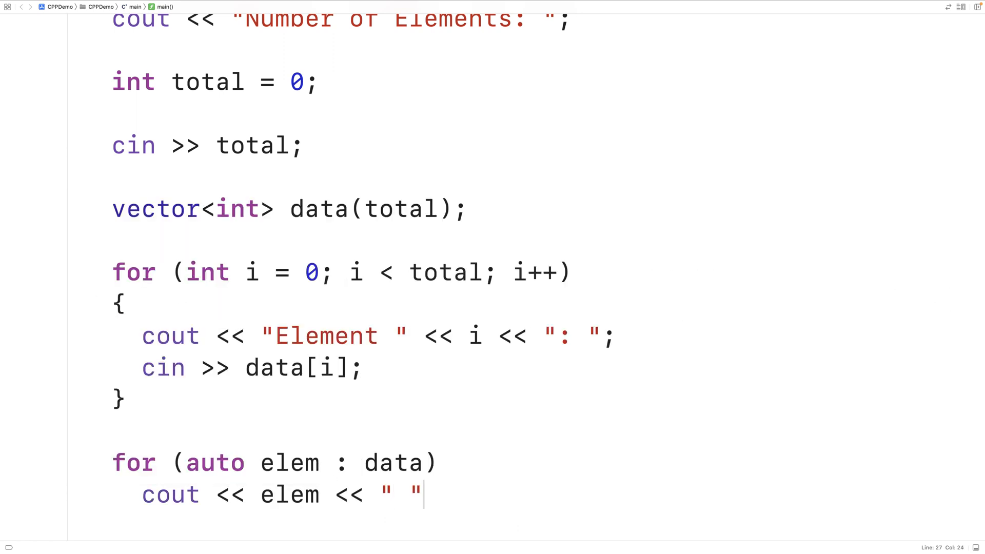
- Add cout << endl; after the loop and run with test input 2
key(enter)
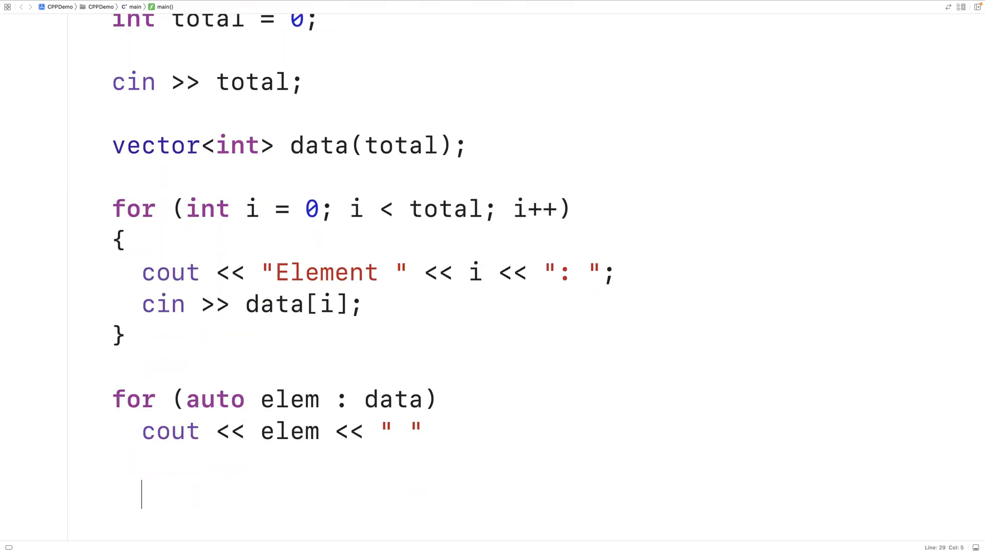
text(cout << en)
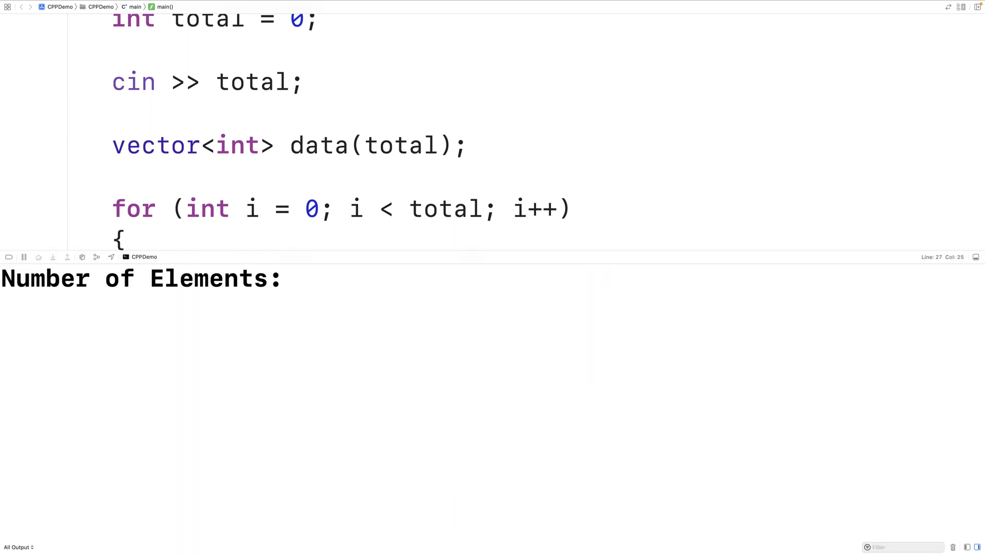
mouse_move(425, 405)
text(8)
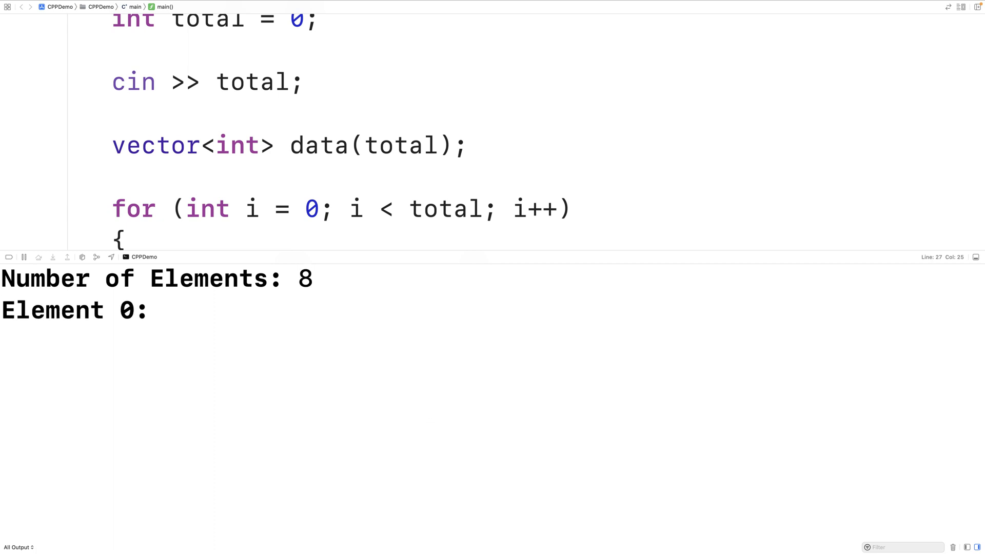
text(2)
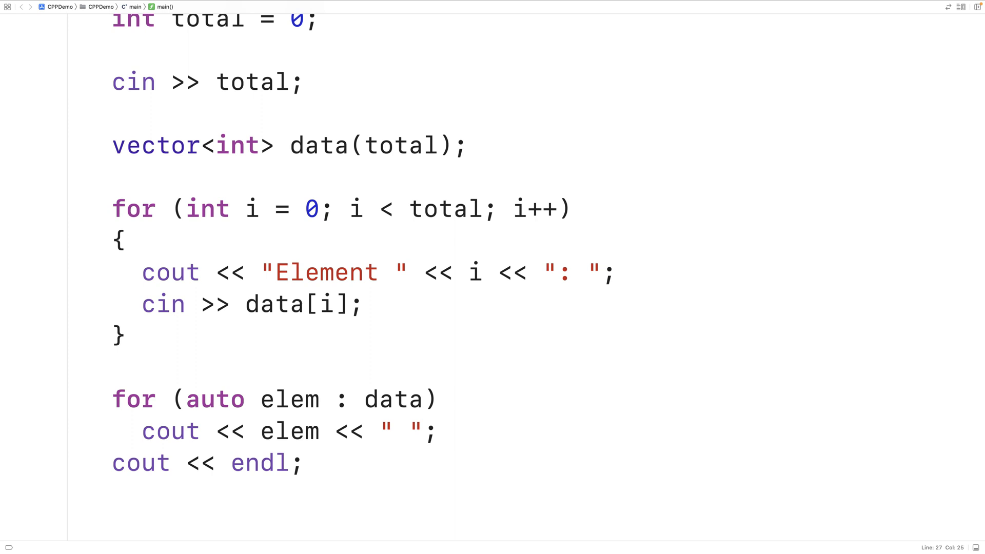
- Wrap the count prompt and reading loop in /* */ and begin a new vector declaration
click(438, 431)
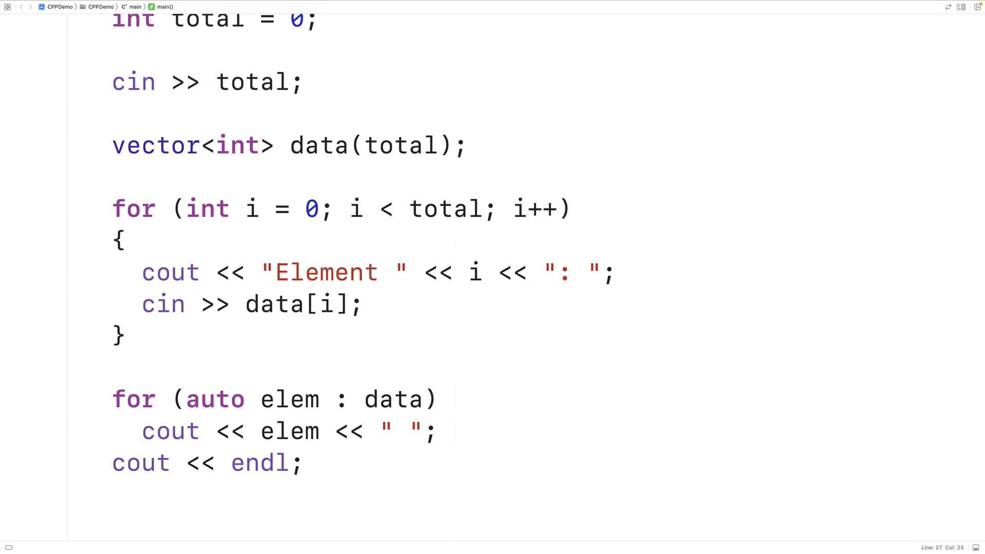
click(440, 430)
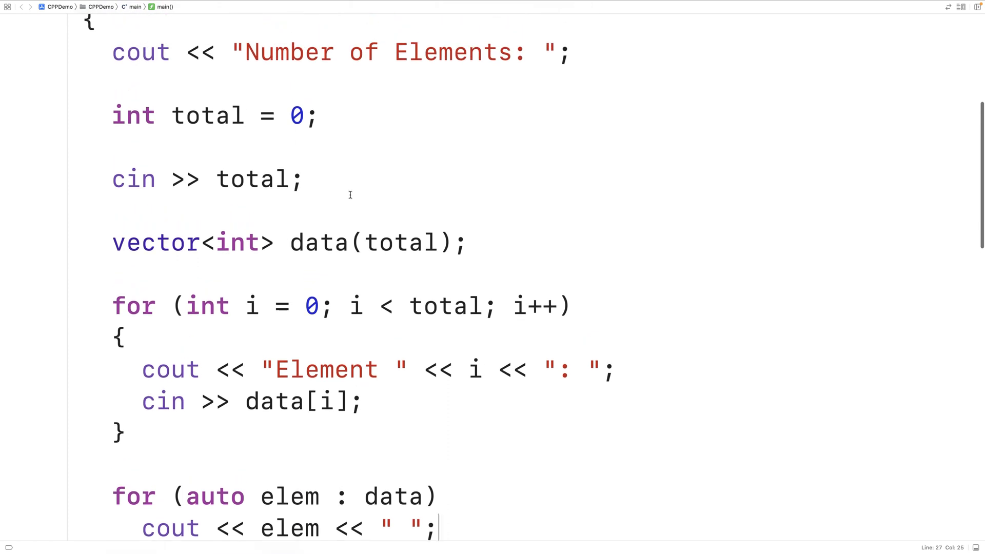
text(/)
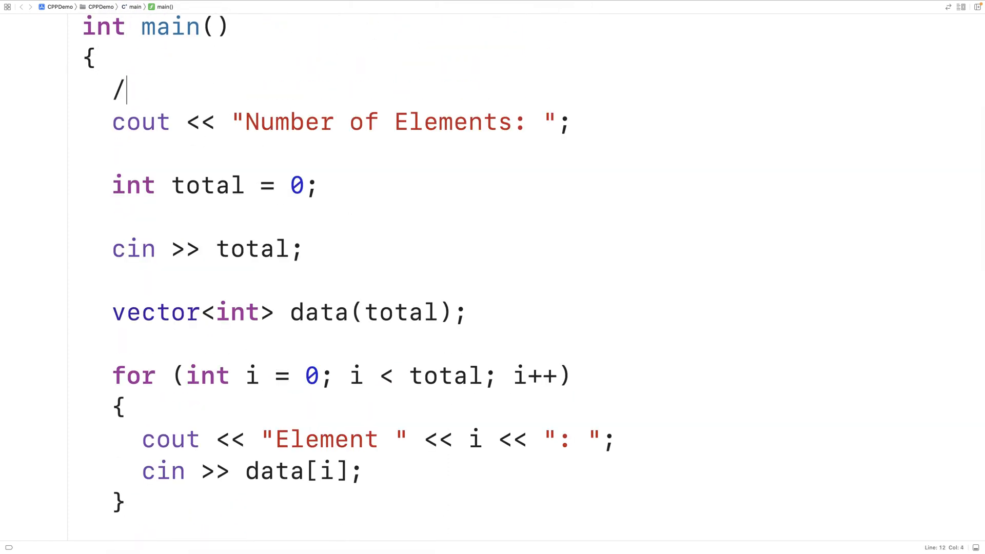
scroll(down, 3)
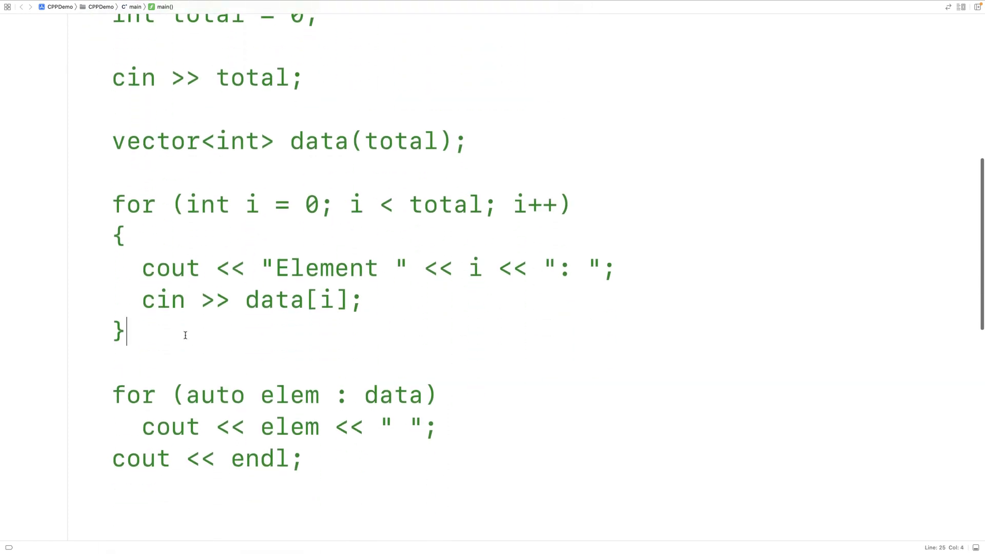
text(*/)
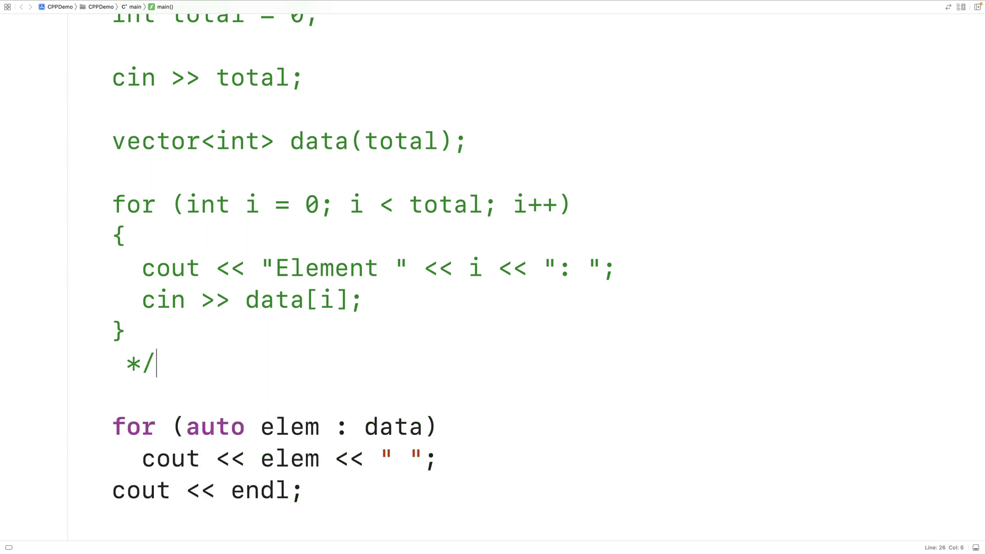
key(Backspace)
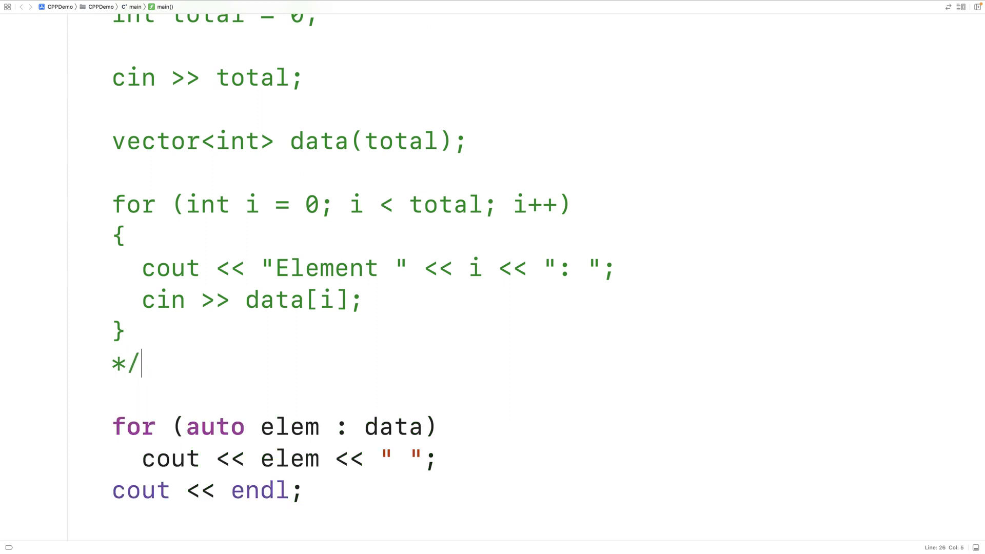
text(vecot)
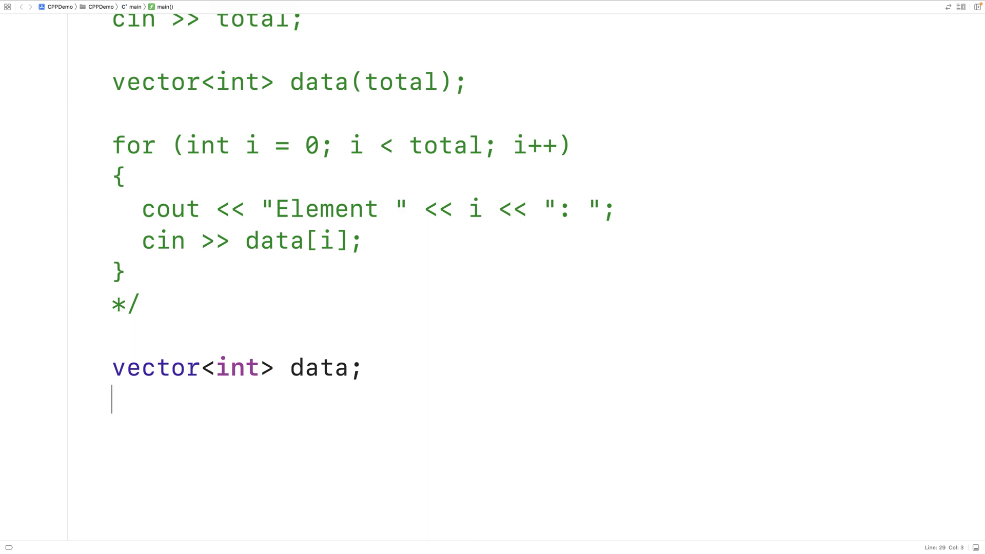
- Add a while (true) loop and declare int i = 0
text(while)
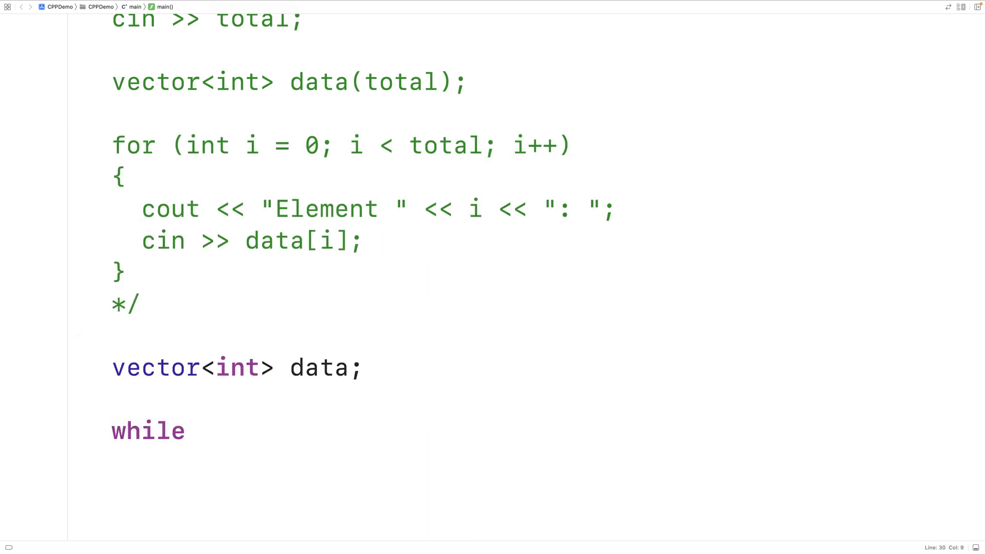
text((true))
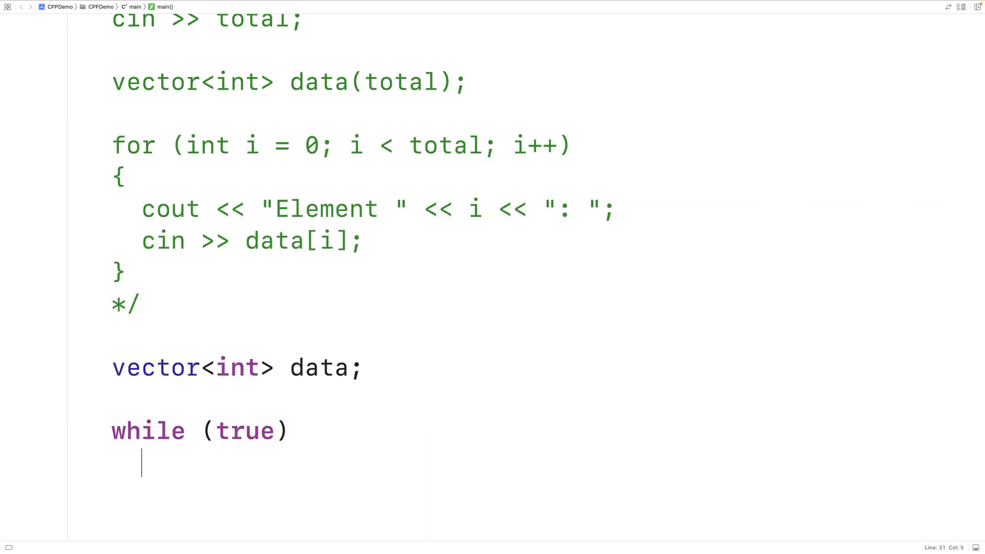
text({)
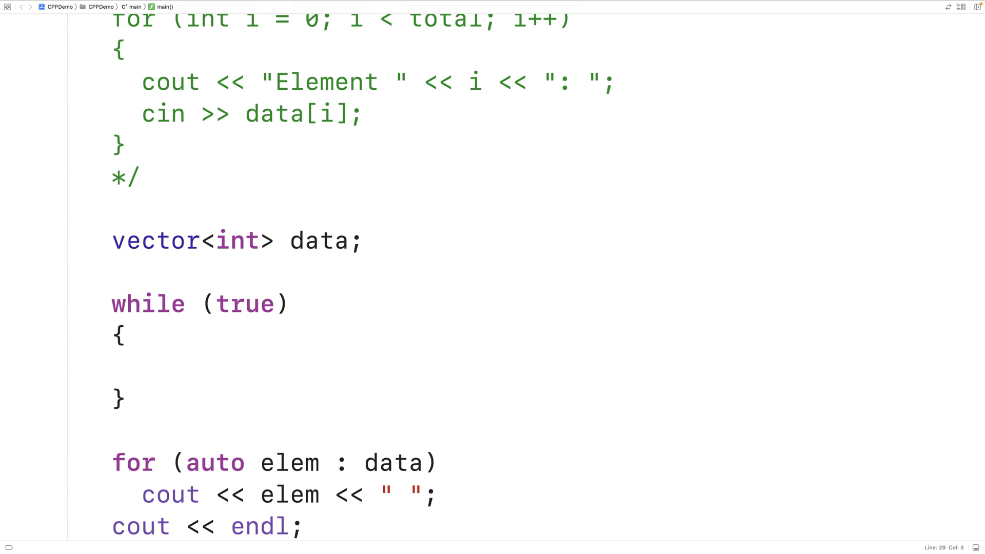
text(int i = 0)
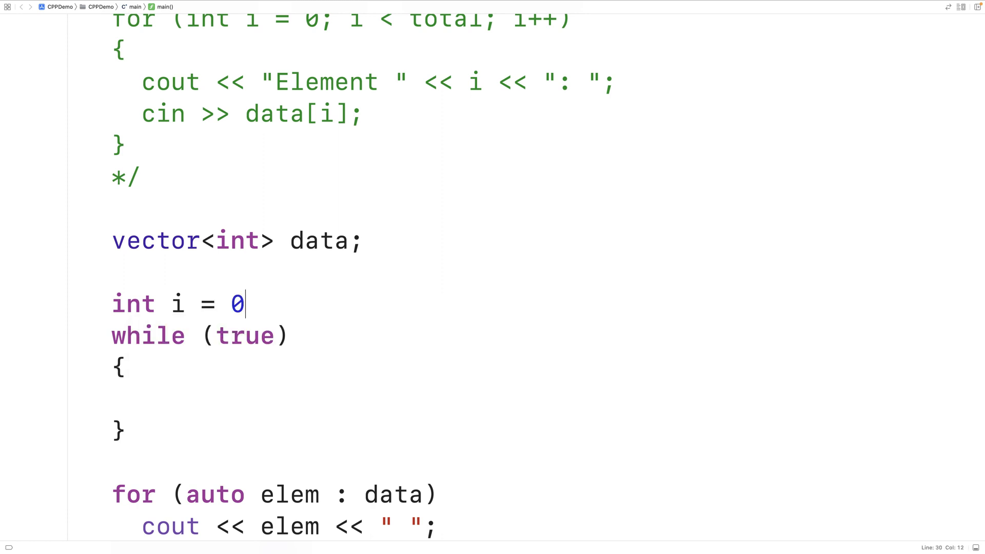
text(;)
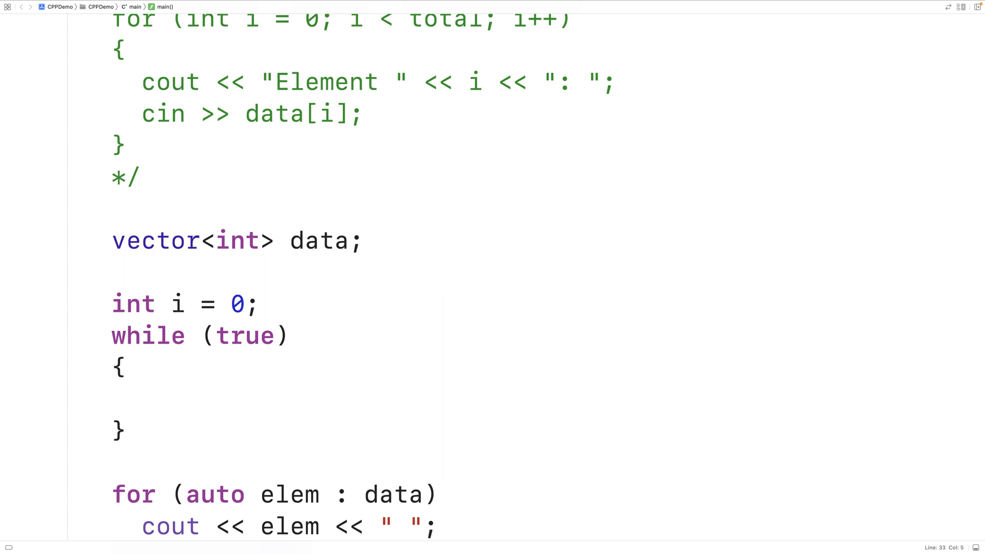
- In the loop, print "Element i: " and increment i with i++
text(cout <)
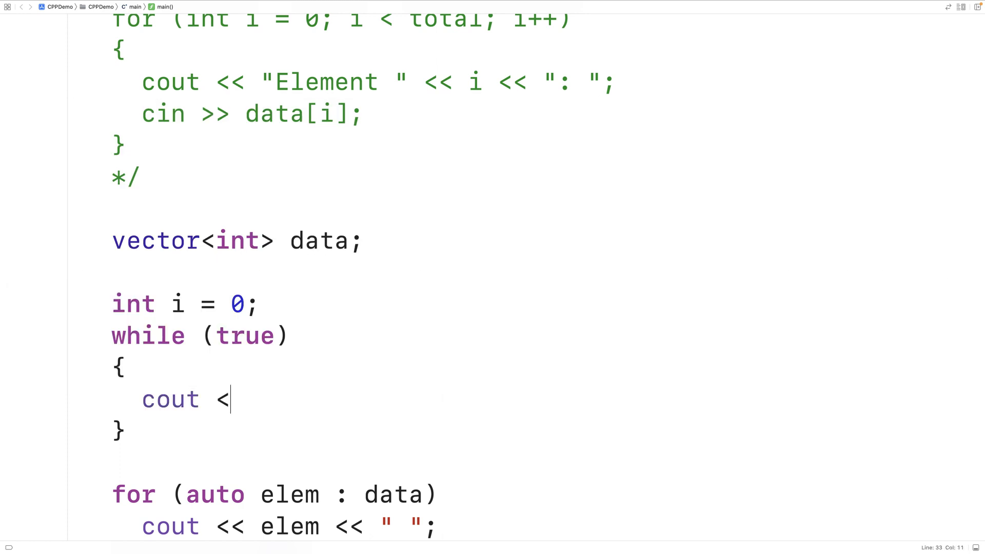
text(< "Element")
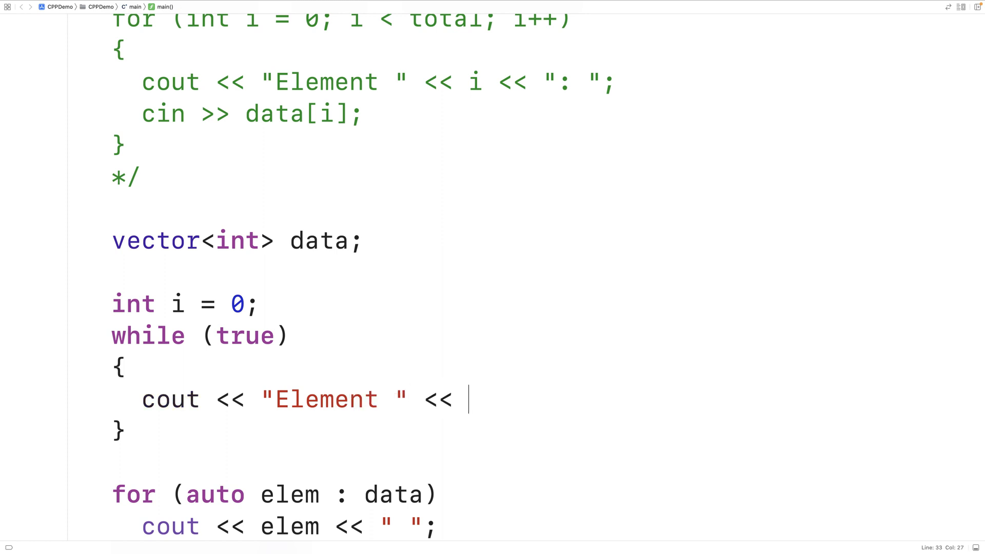
text(i << ": ";)
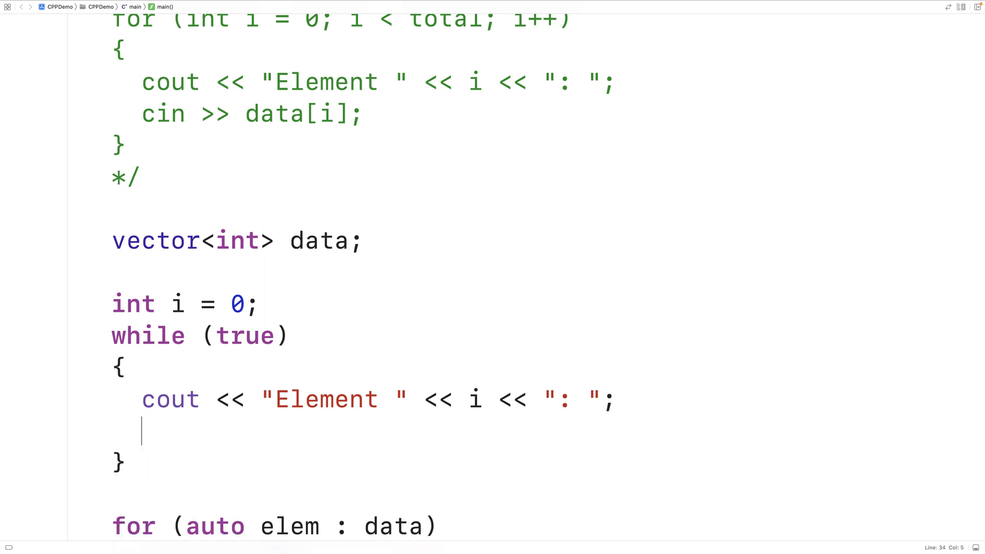
text(i++)
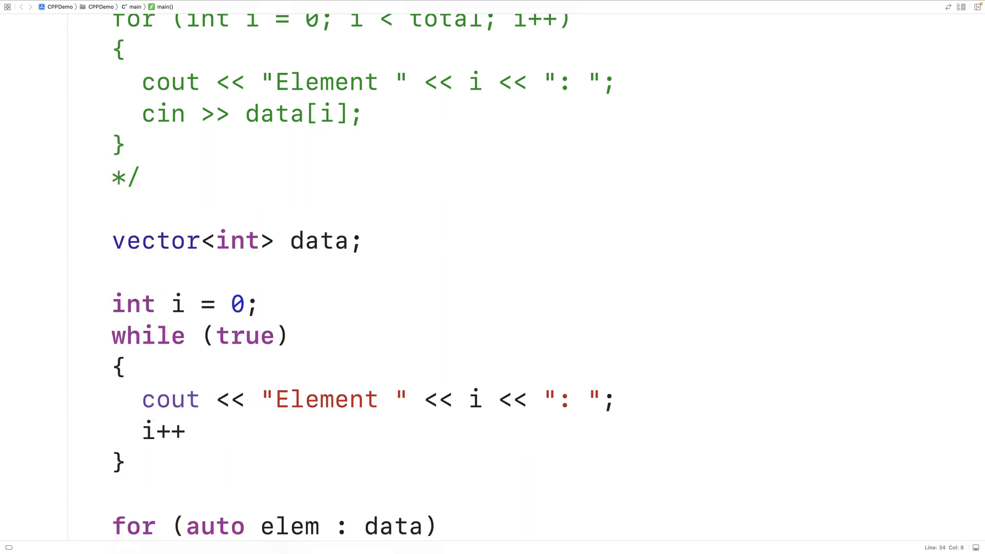
text(;)
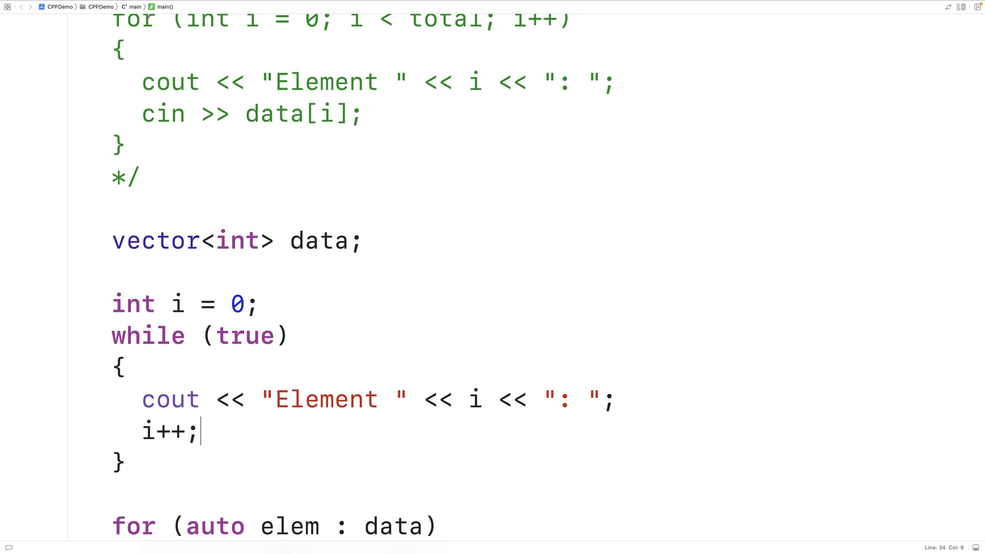
- Declare int value = 0; below the counter declaration
click(200, 334)
text(int v)
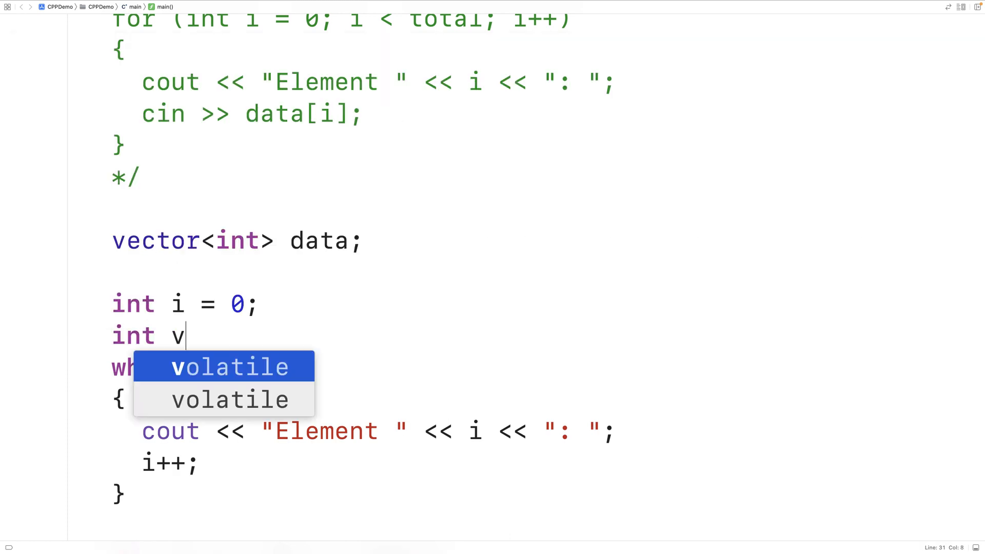
text(alue = 0)
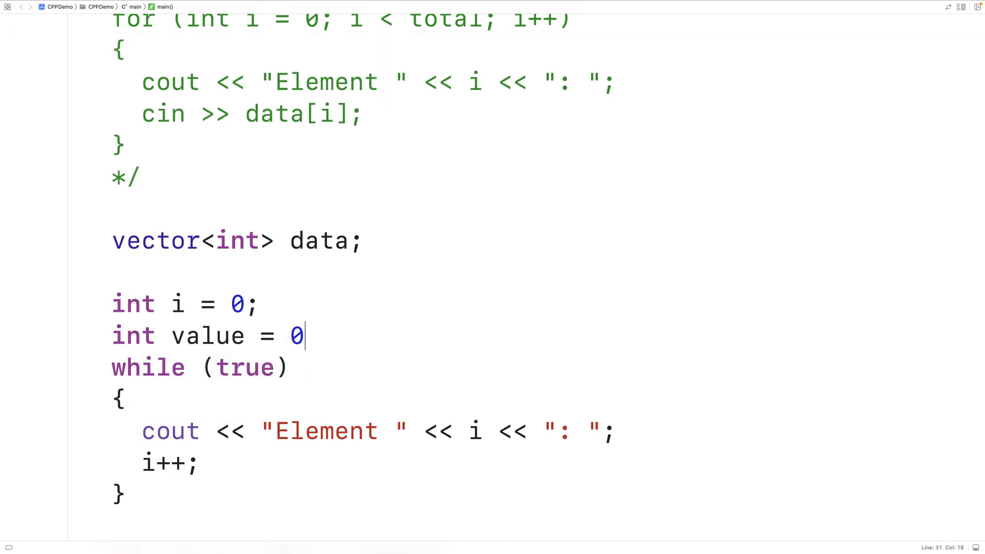
text(;)
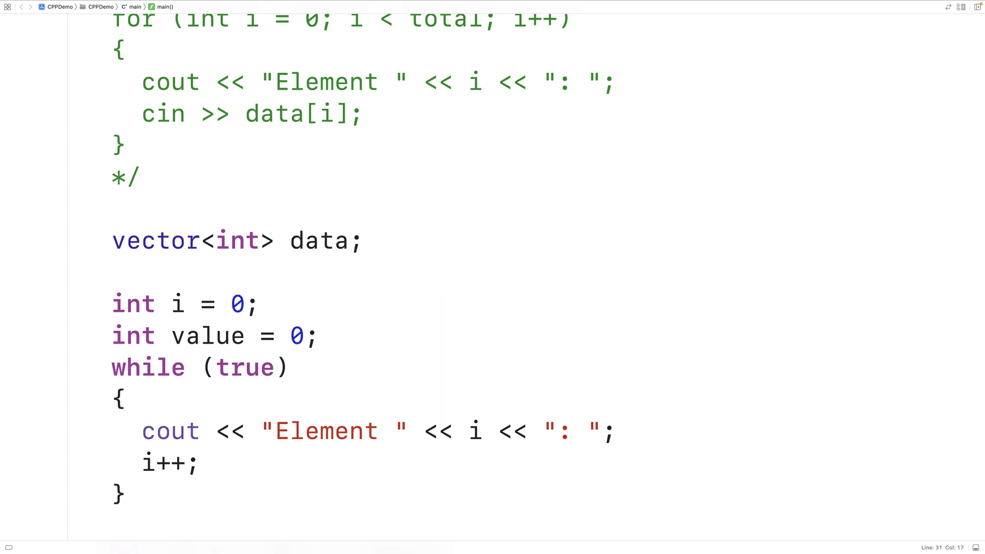
click(319, 335)
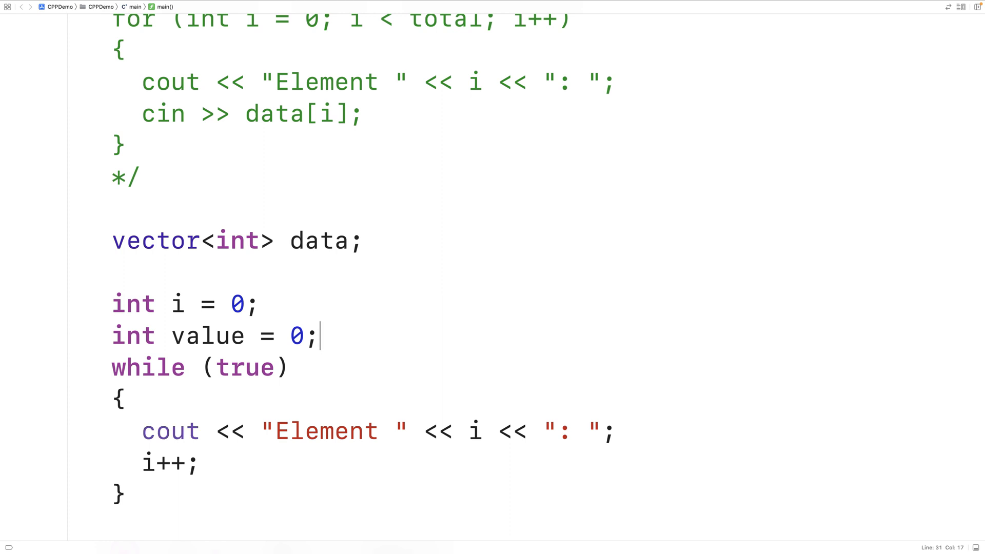
- Before i++, read cin >> value and call data.push_back(value)
click(97, 463)
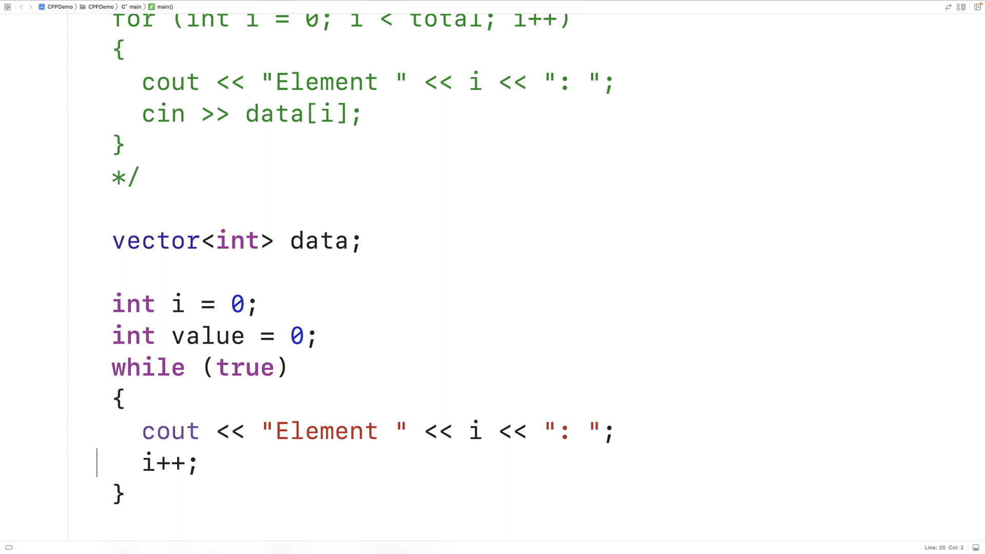
text(cin >> value;)
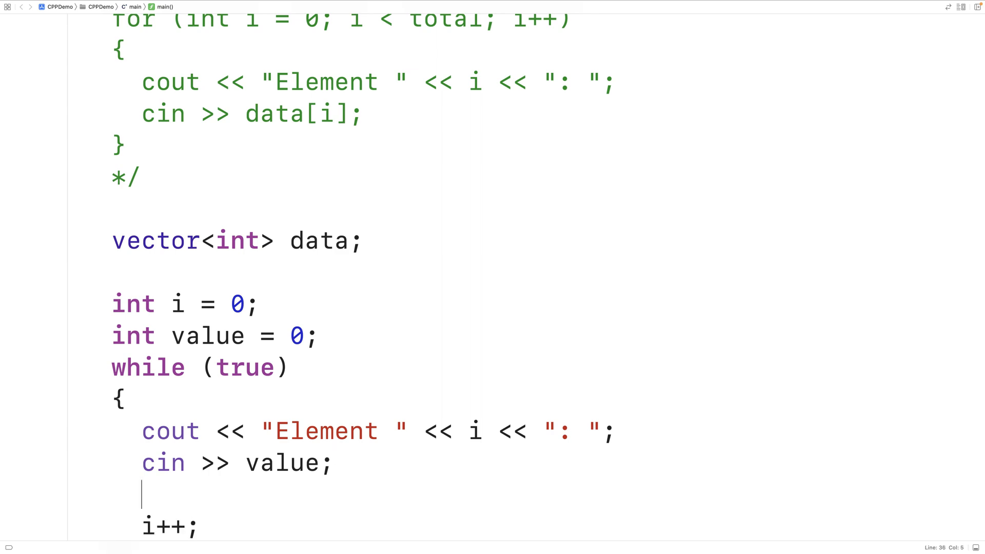
text(data.push_back(value);)
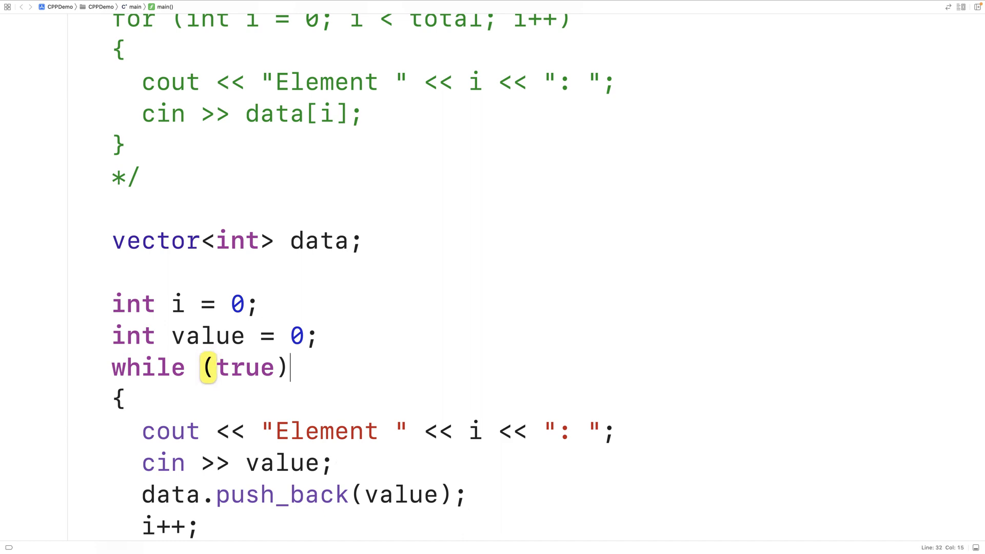
- Print "Enter -1 To Complete Input!" followed by endl above the while loop
text(cout <<)
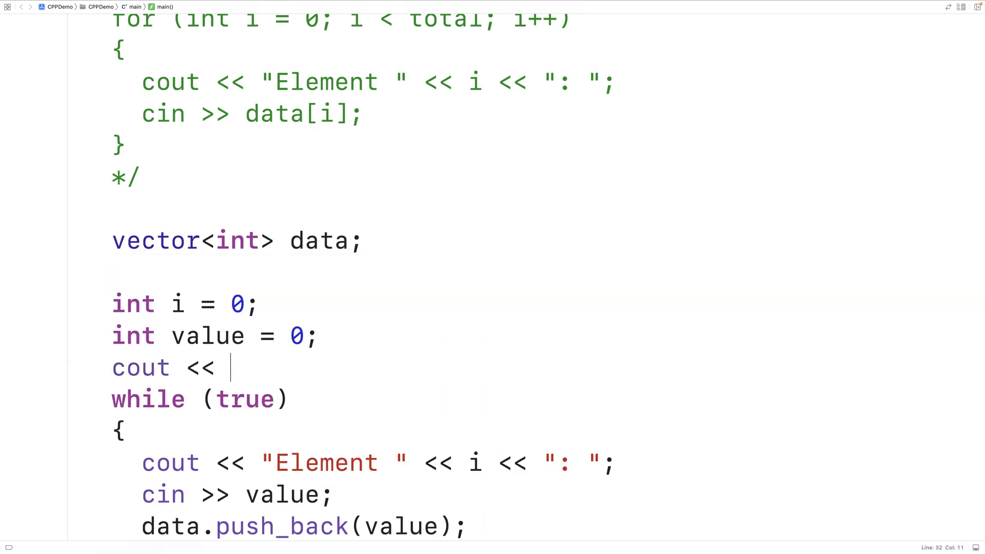
text("Enter -1 T)
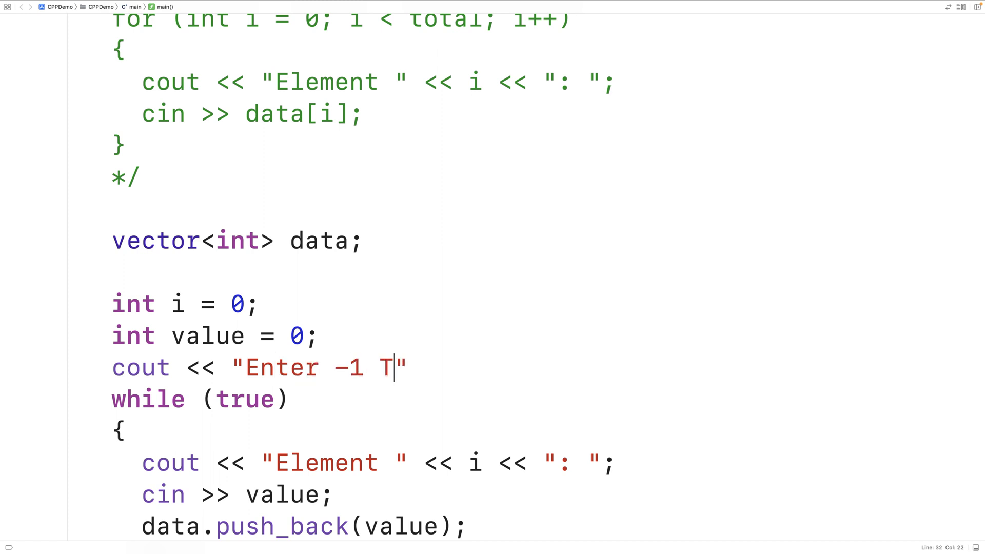
text(o Complete Inp)
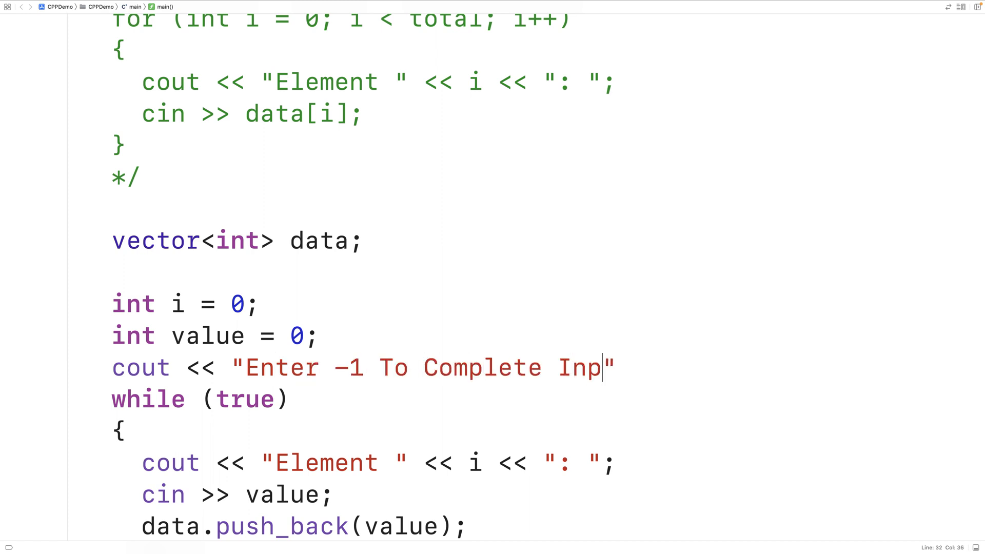
text(ut!" <<)
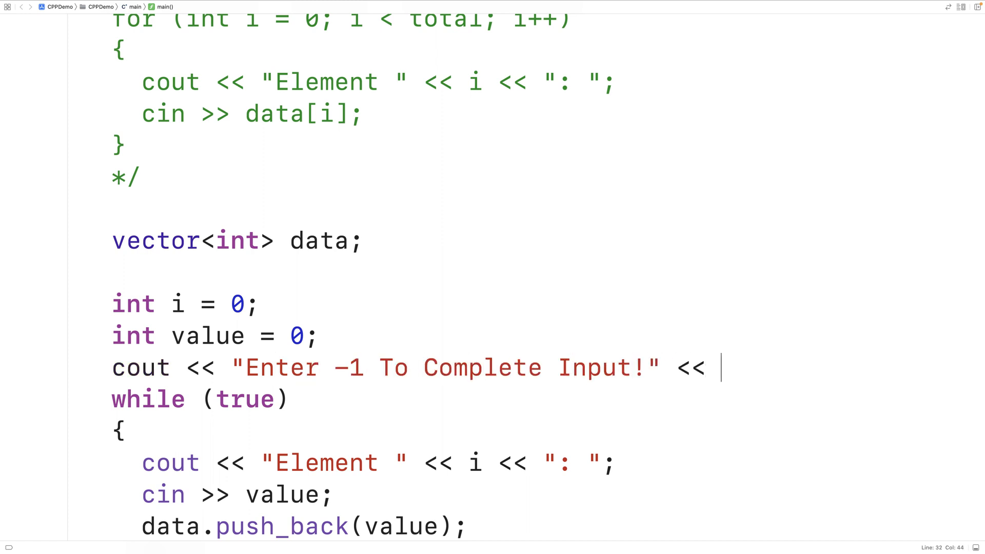
text(endl;)
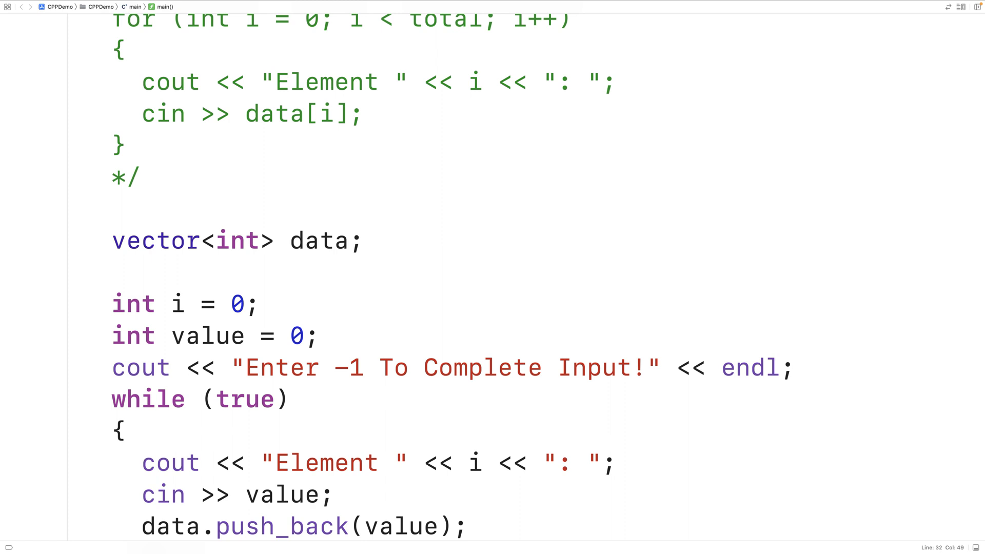
- After reading value, add if (value == -1) break;
click(795, 367)
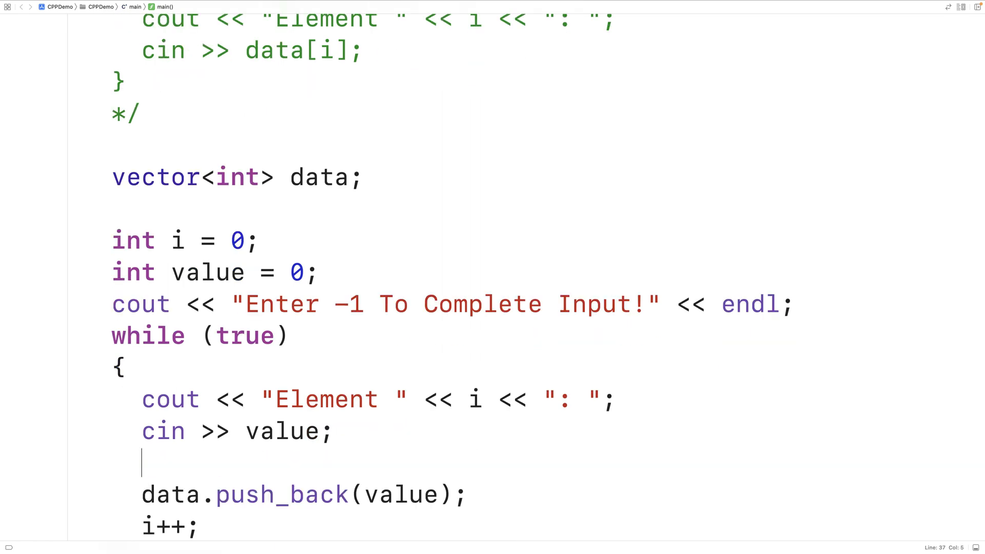
text(if (value ==)
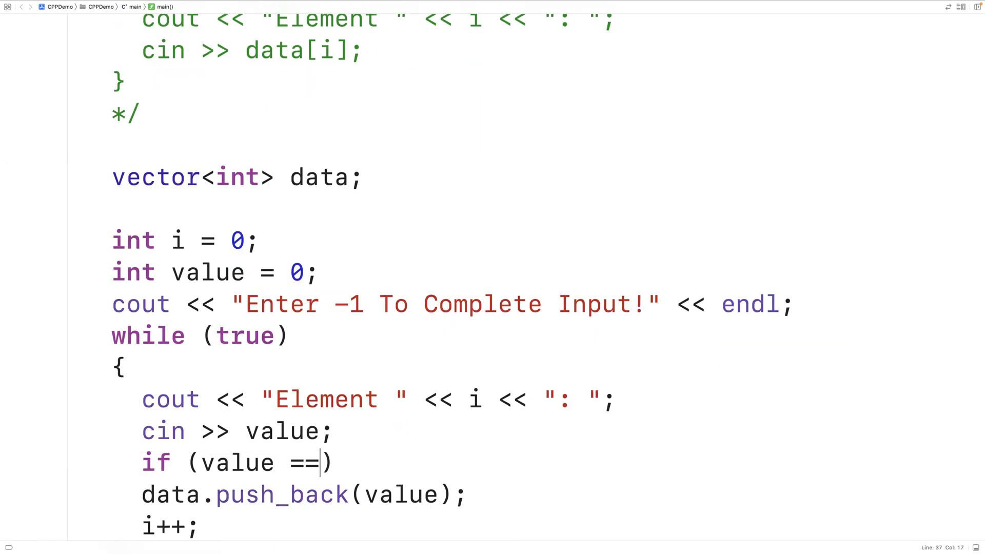
text(-1) break;)
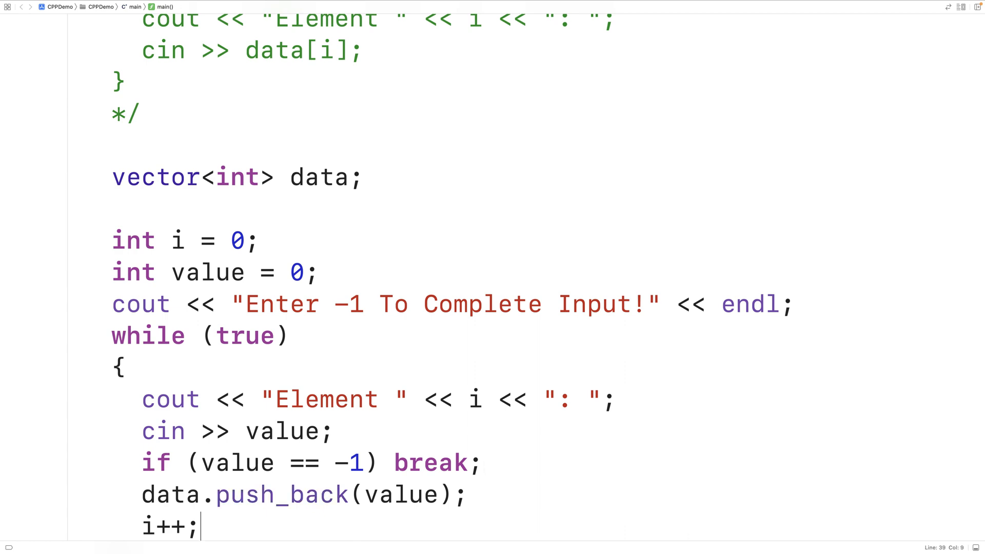
scroll(down, 3)
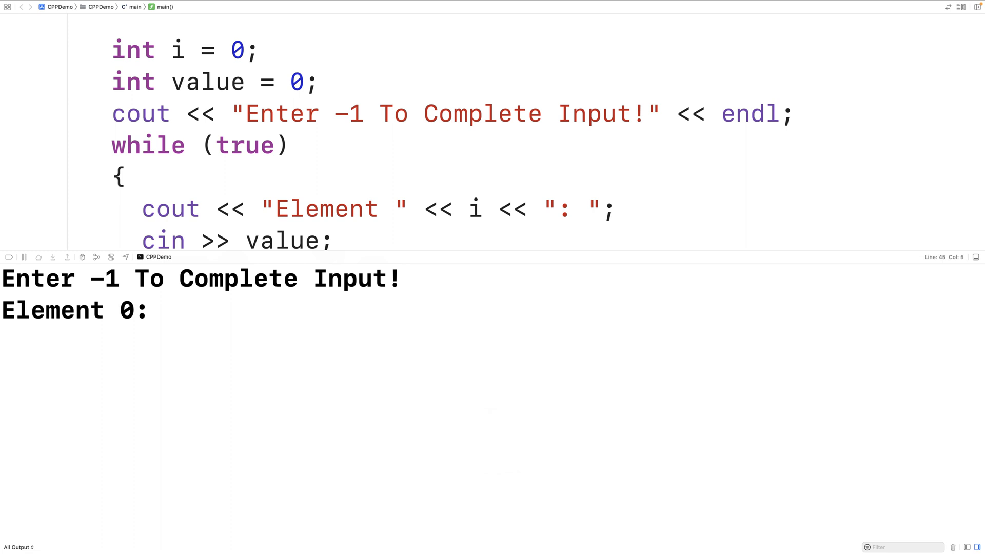
mouse_move(328, 391)
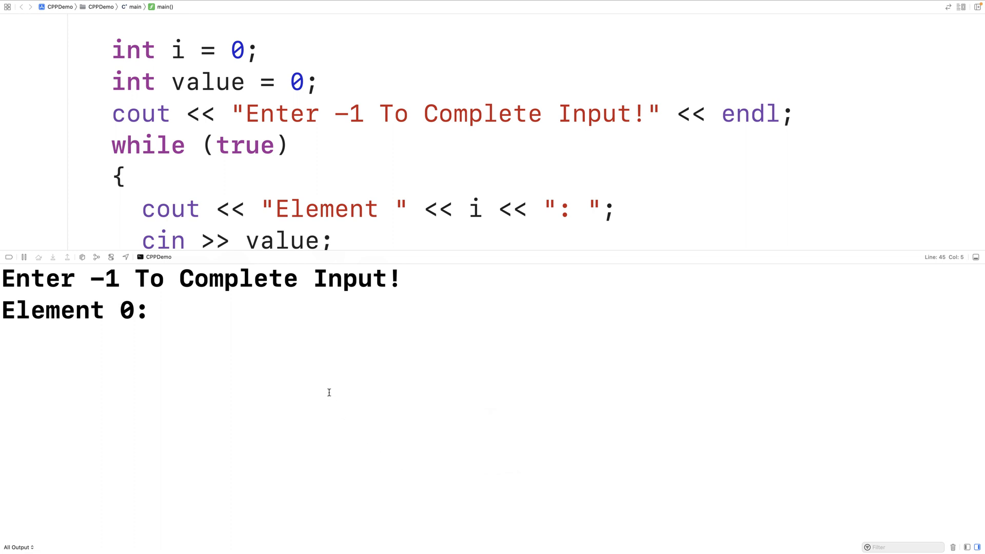
- Enter 10 through 40 and then -1 in the console, printing 10 20 30 40
text(1)
text(2)
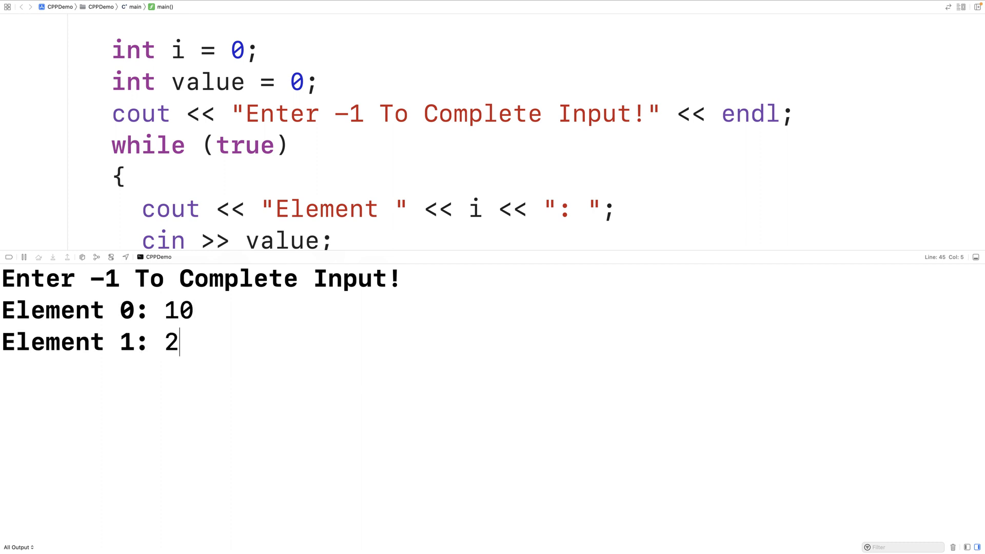
text(0)
text(40)
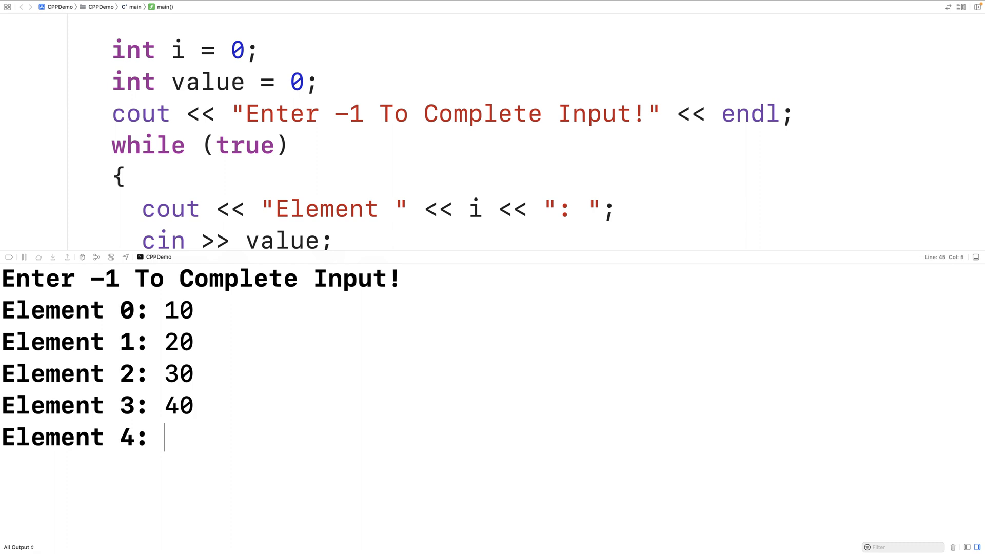
text(-1)
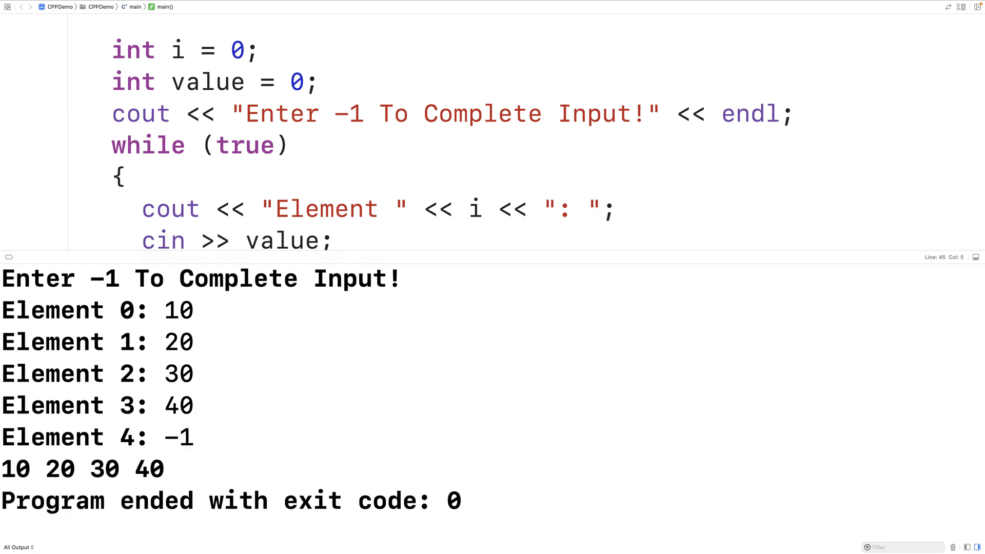